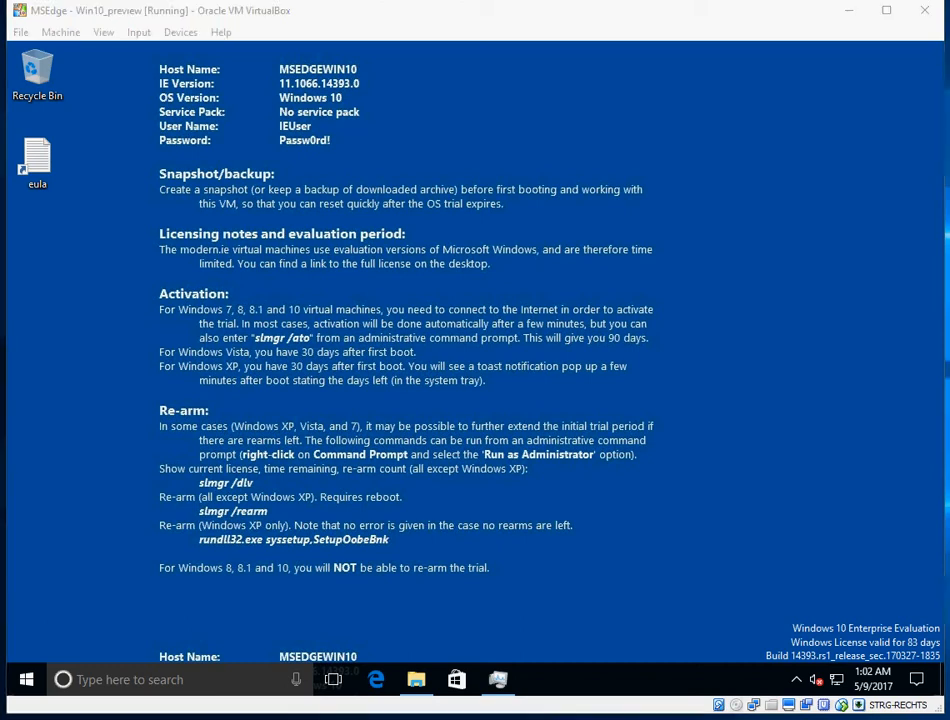
mouse_move(572, 472)
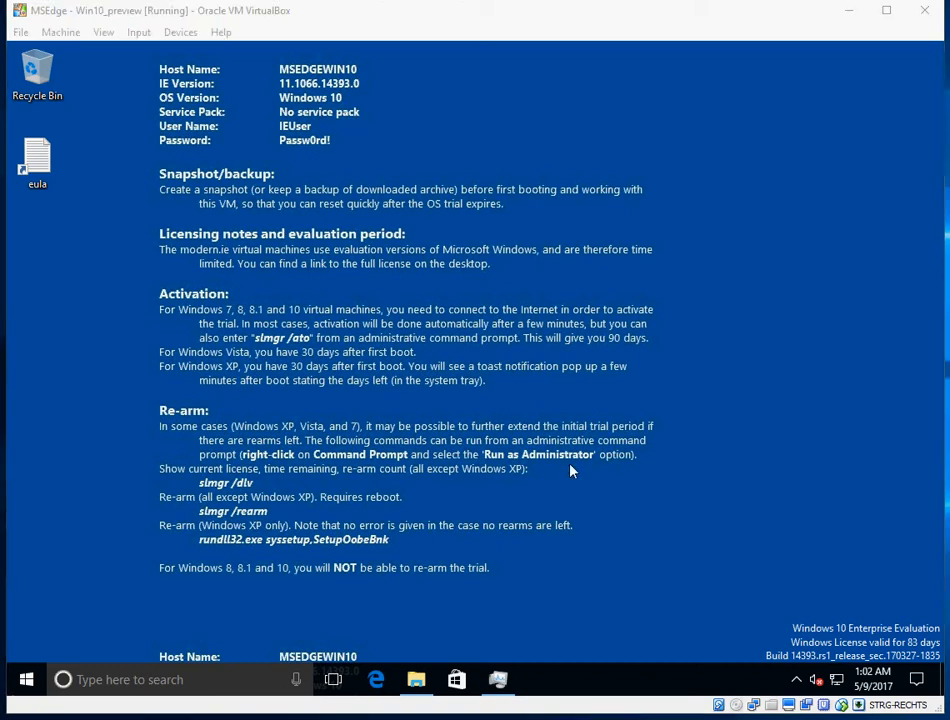
Search the Start menu for 'cmd' to surface Command Prompt as the best match.
left_click(26, 680)
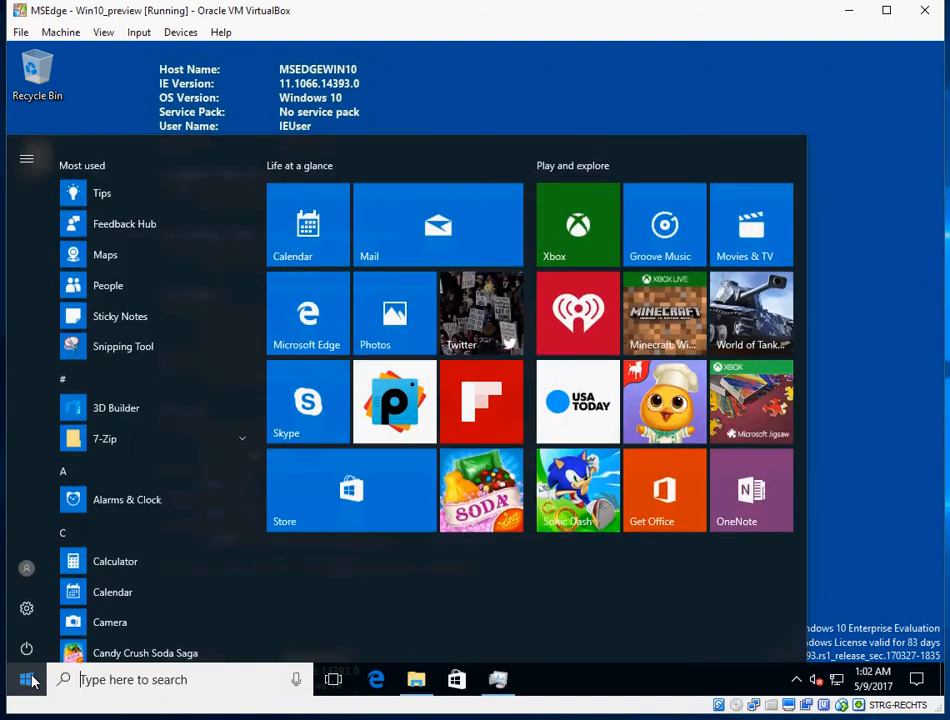
type("cmd")
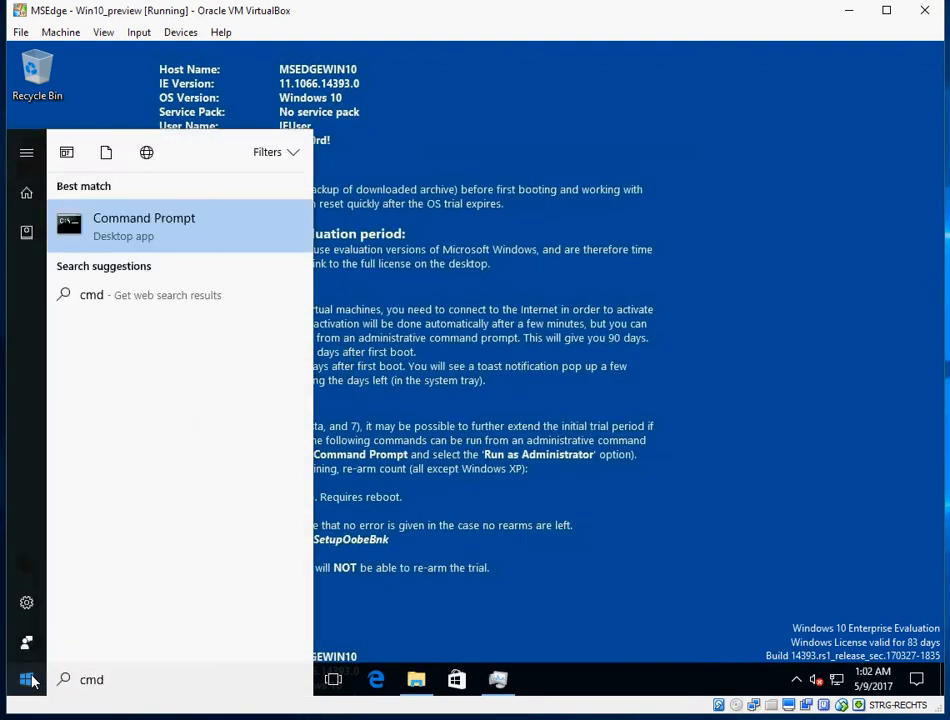
Launch Command Prompt, then in Task Manager's Details list locate conhost.exe with PID 3652.
left_click(144, 218)
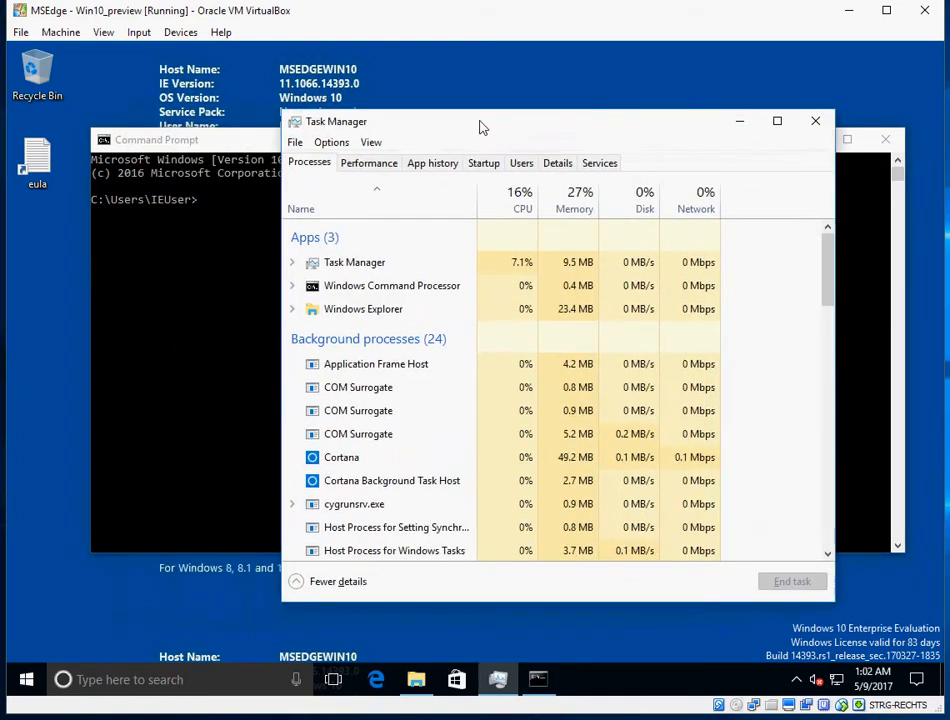
scroll("down", 3)
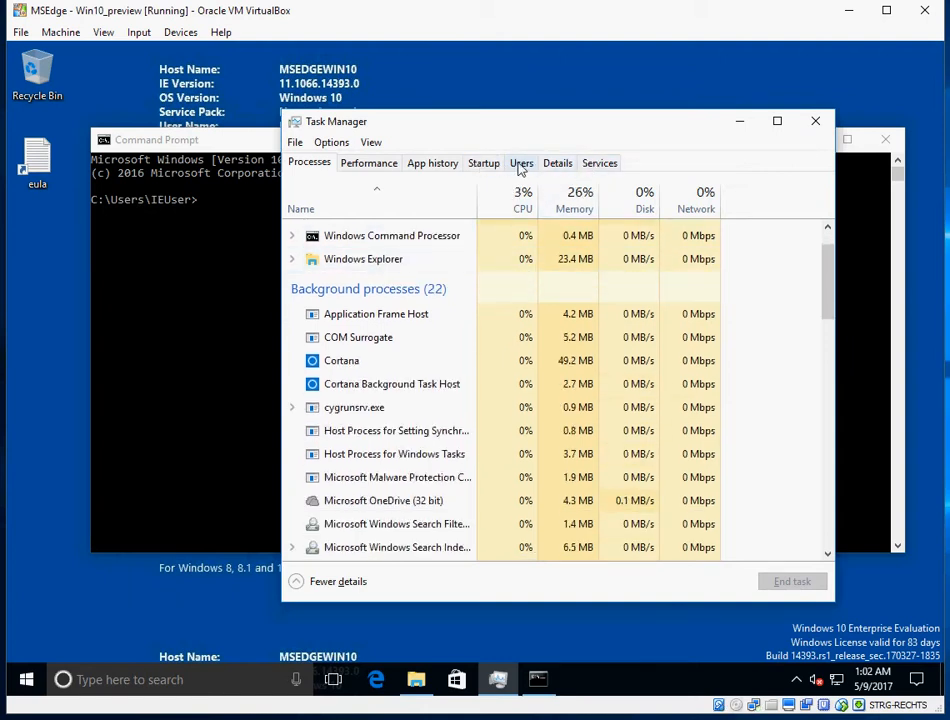
left_click(556, 164)
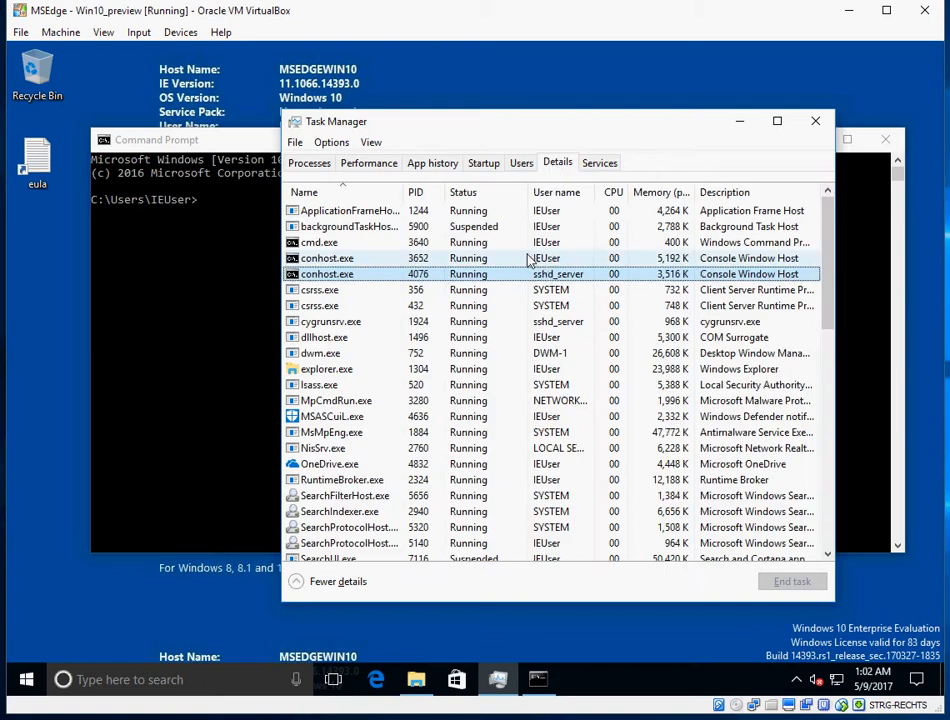
left_click(328, 258)
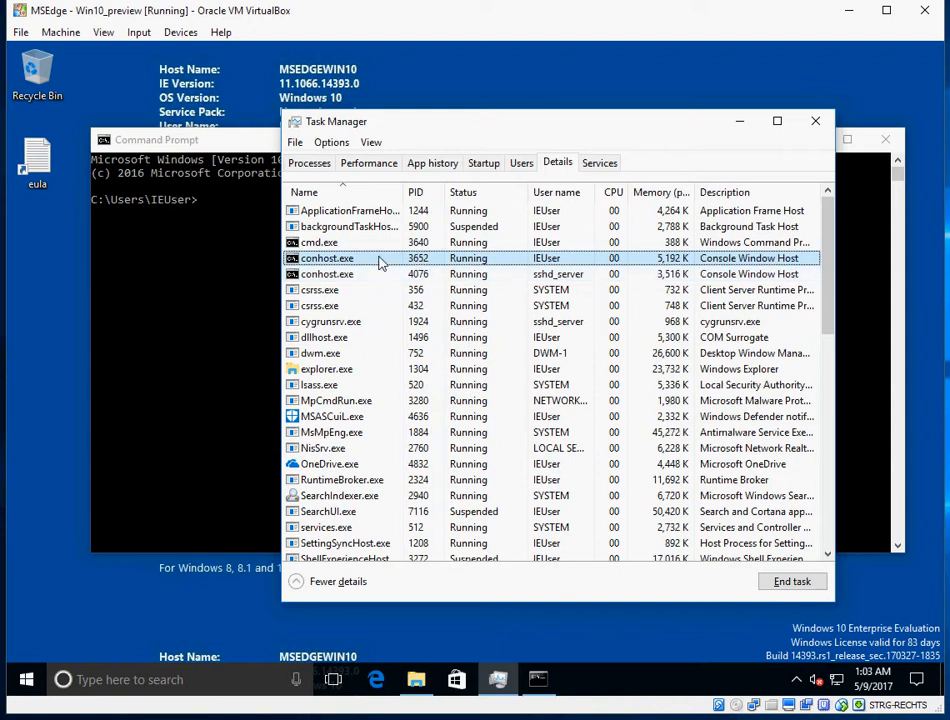
right_click(326, 258)
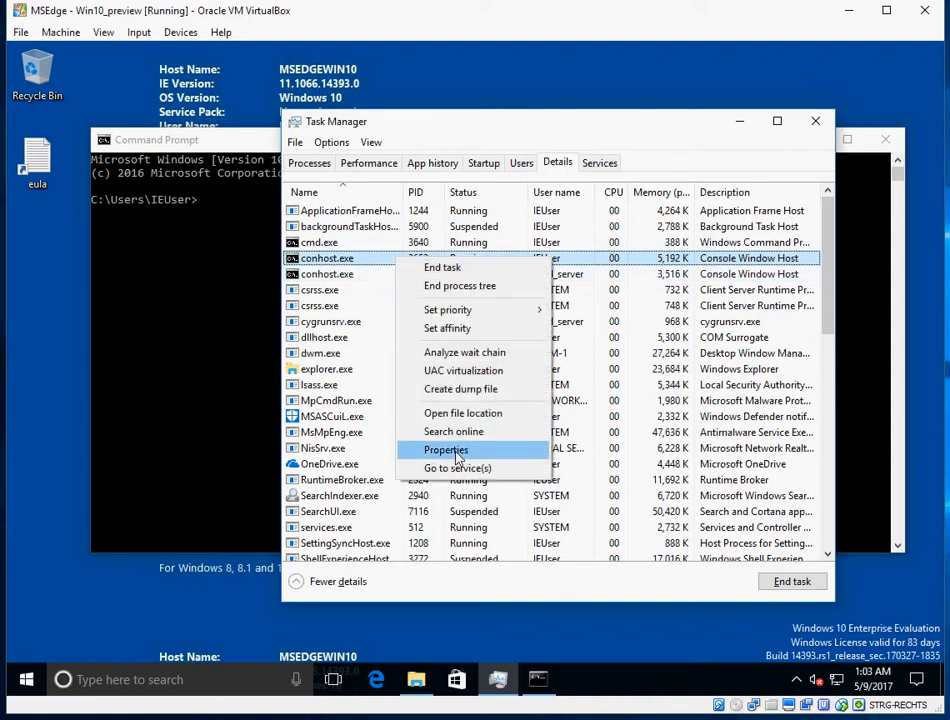
left_click(446, 448)
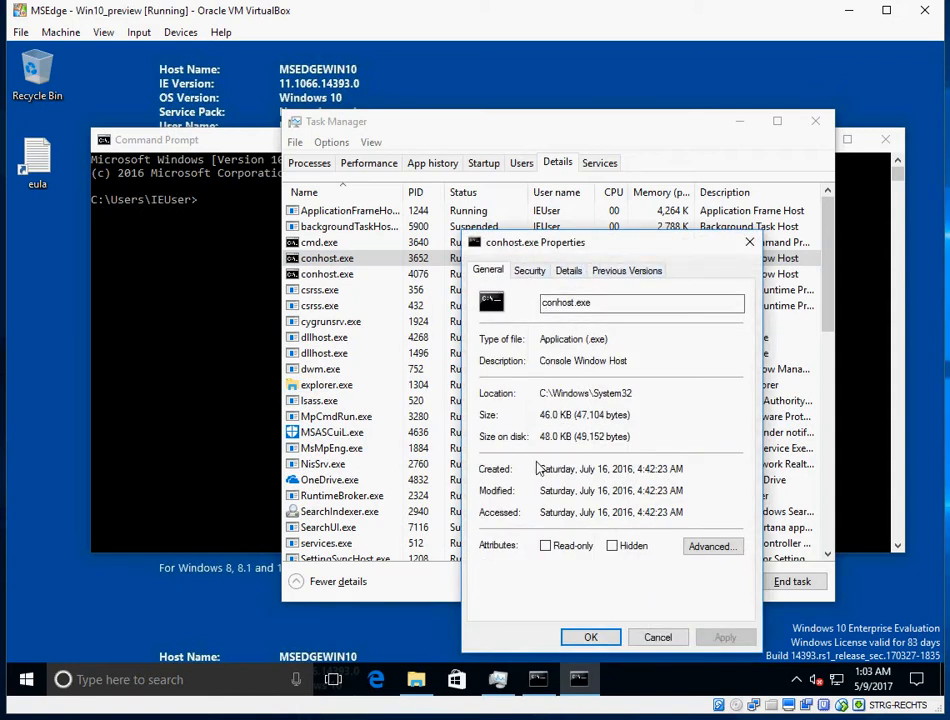
left_click(568, 270)
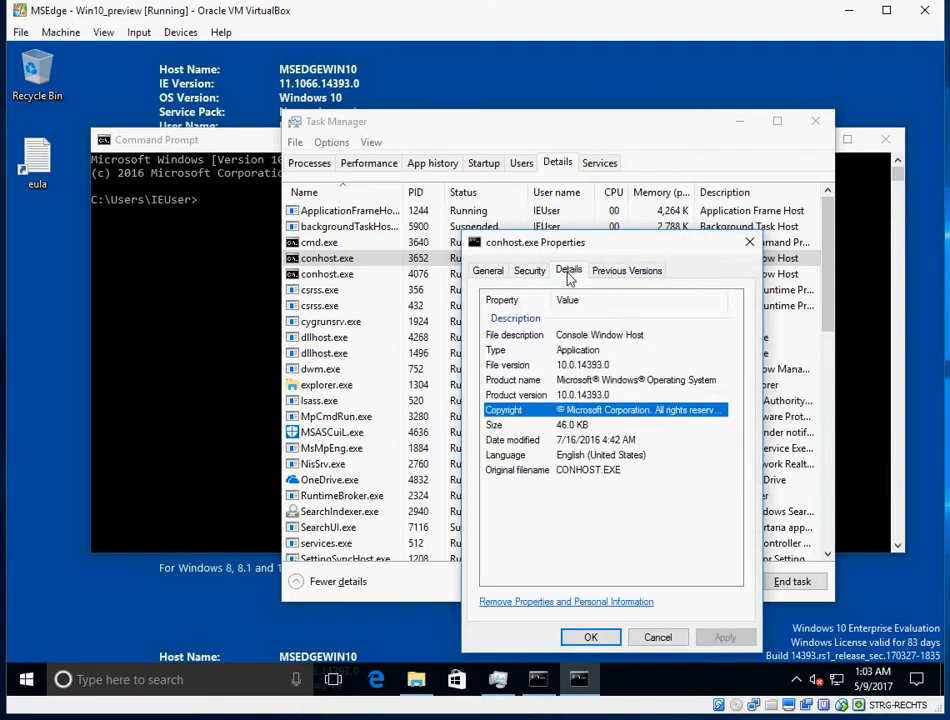
mouse_move(520, 344)
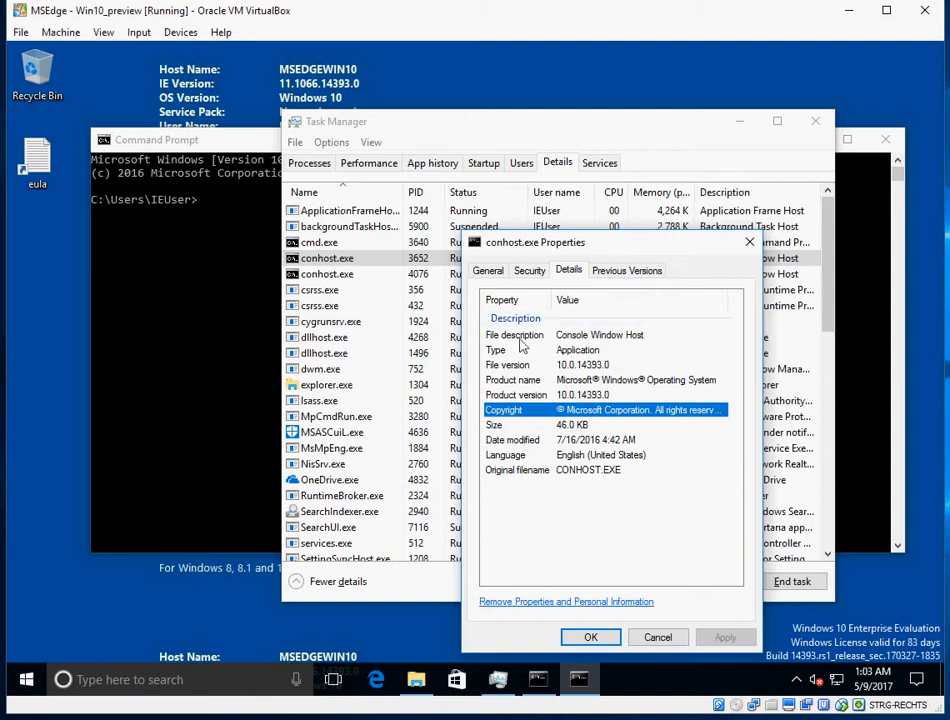
left_click(600, 334)
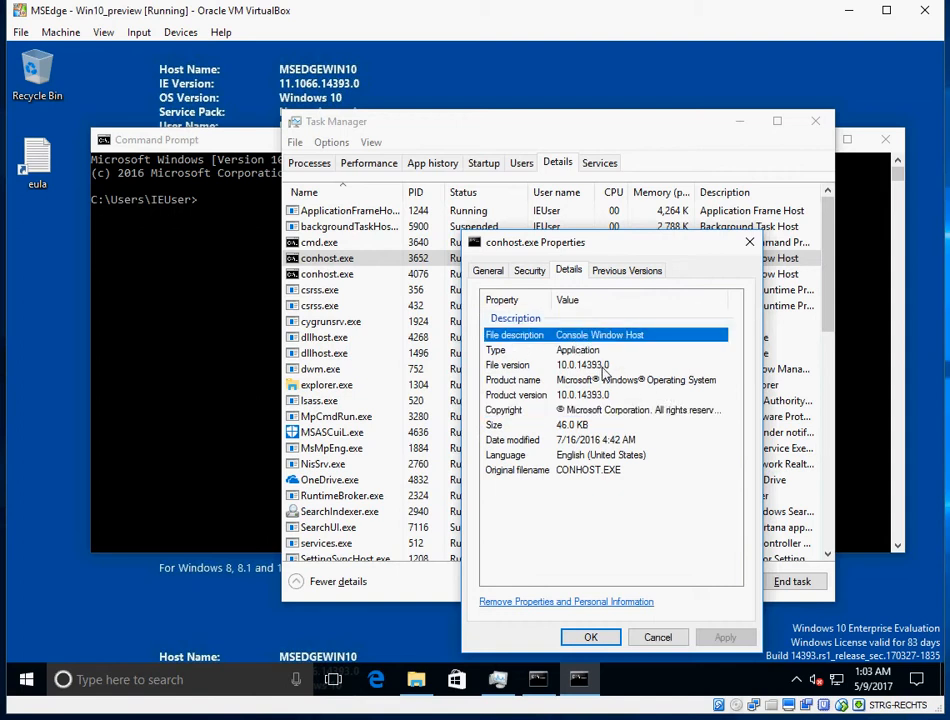
left_click(636, 380)
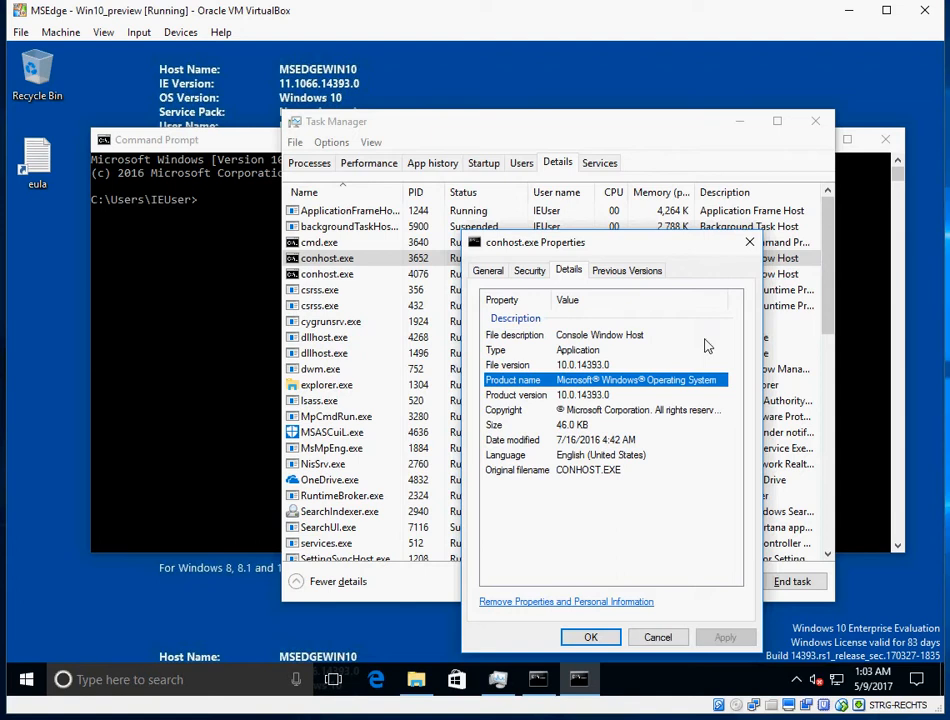
left_click(580, 410)
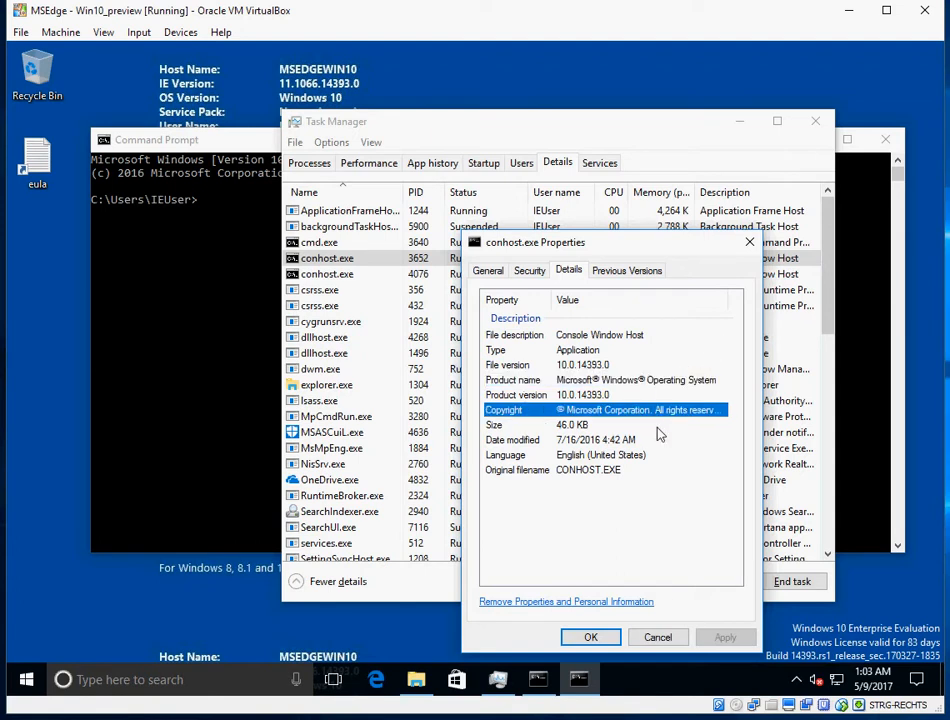
left_click(588, 468)
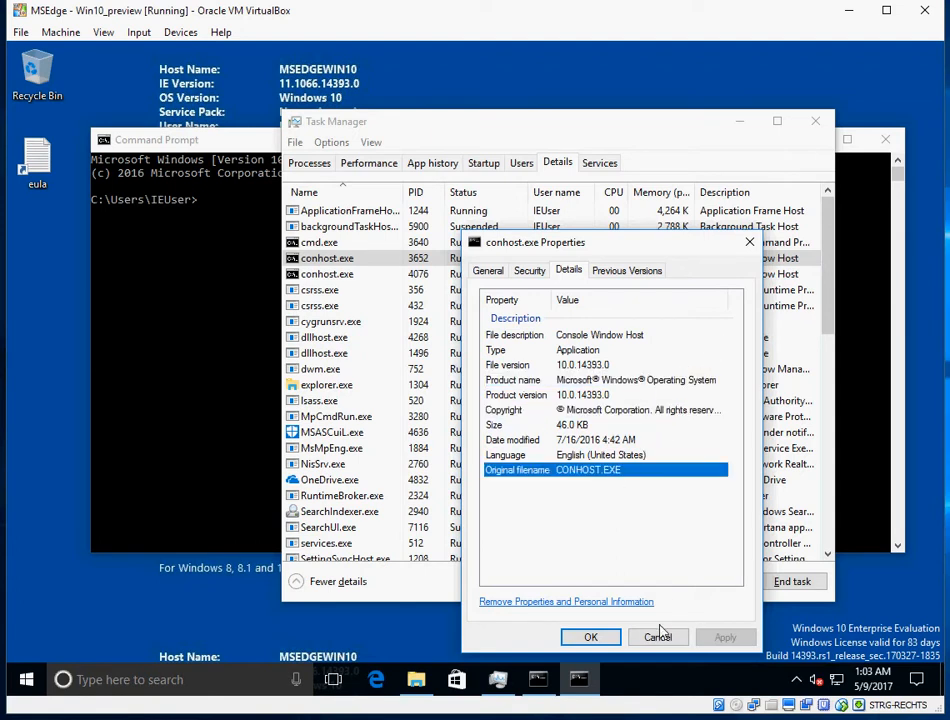
left_click(658, 636)
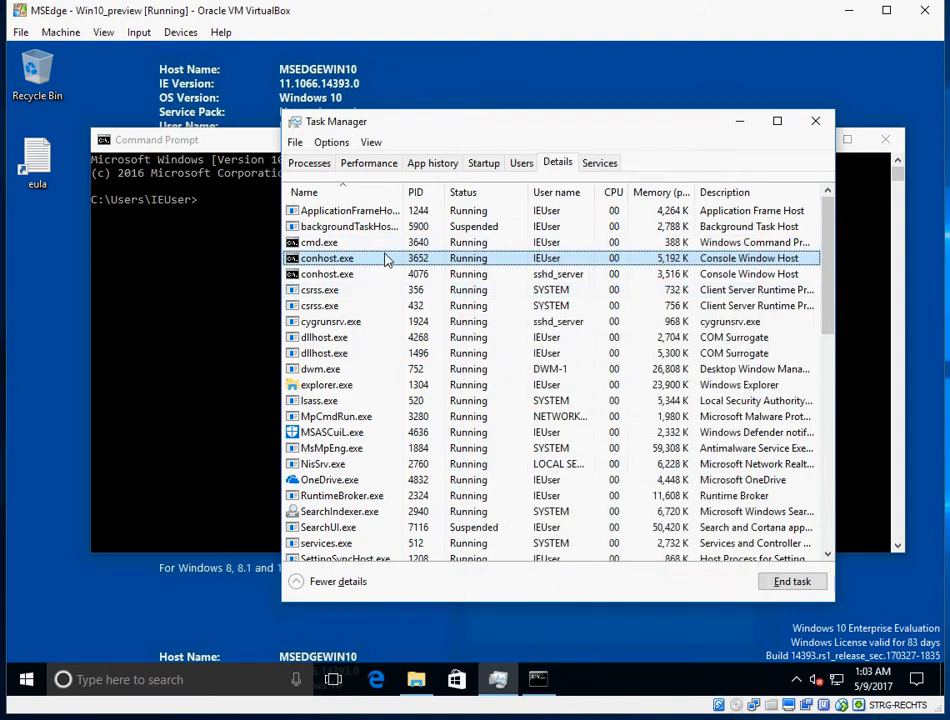
mouse_move(368, 262)
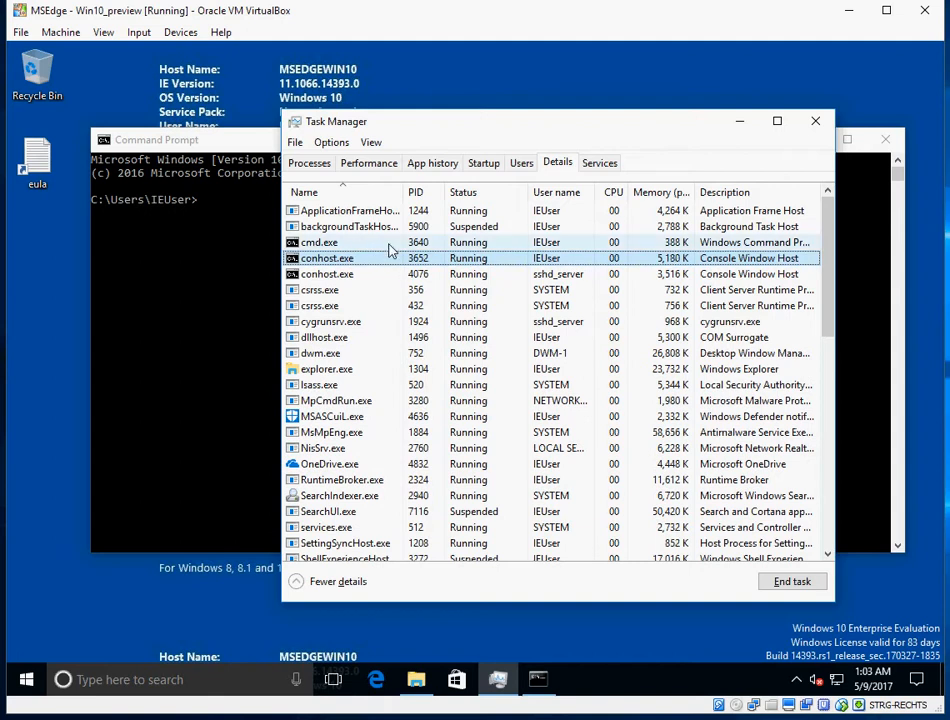
Bring up the context menu for the conhost.exe (PID 3652) row.
right_click(328, 258)
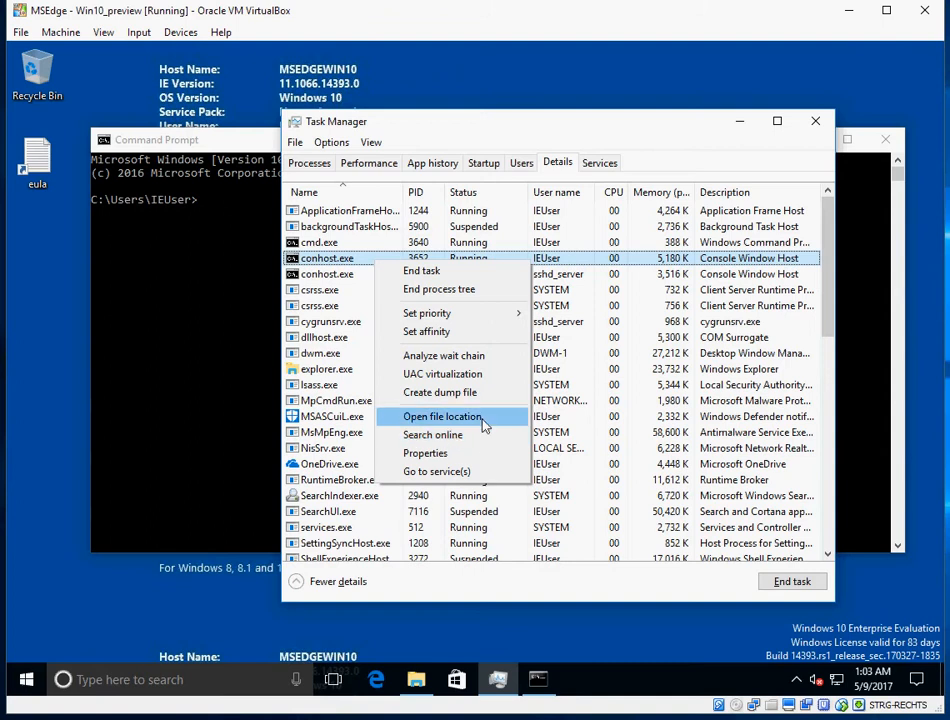
mouse_move(492, 424)
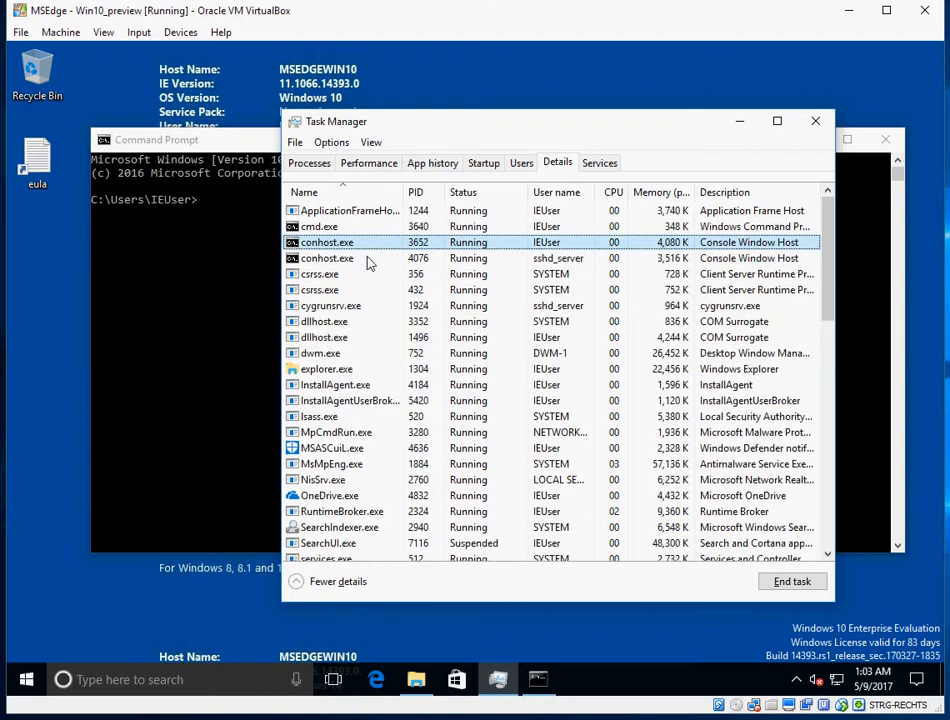
right_click(328, 242)
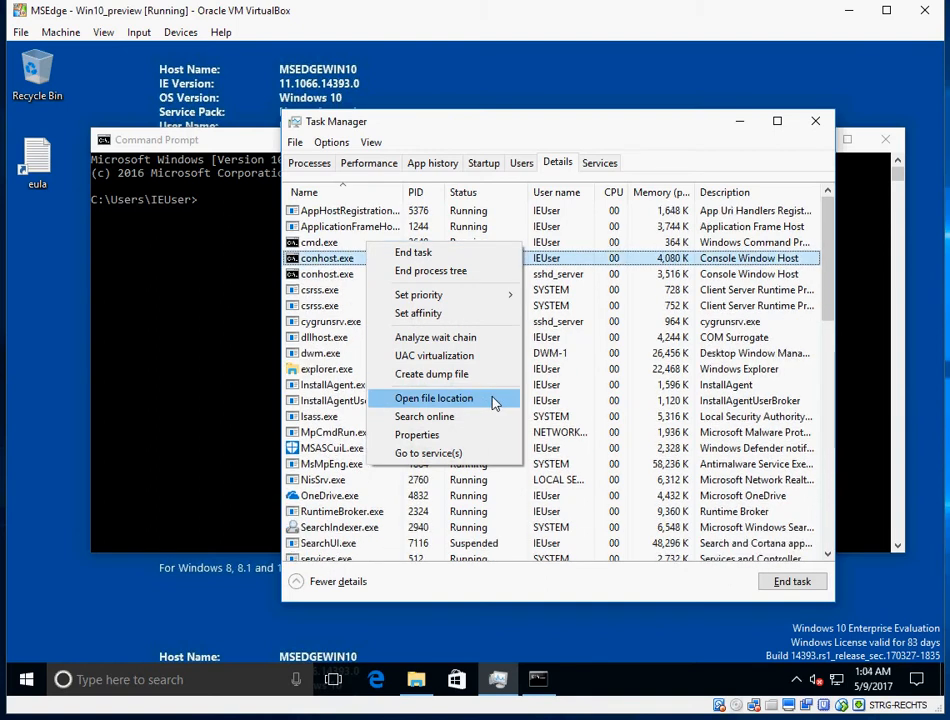
Open conhost.exe's file location, revealing it in Windows\System32.
left_click(432, 398)
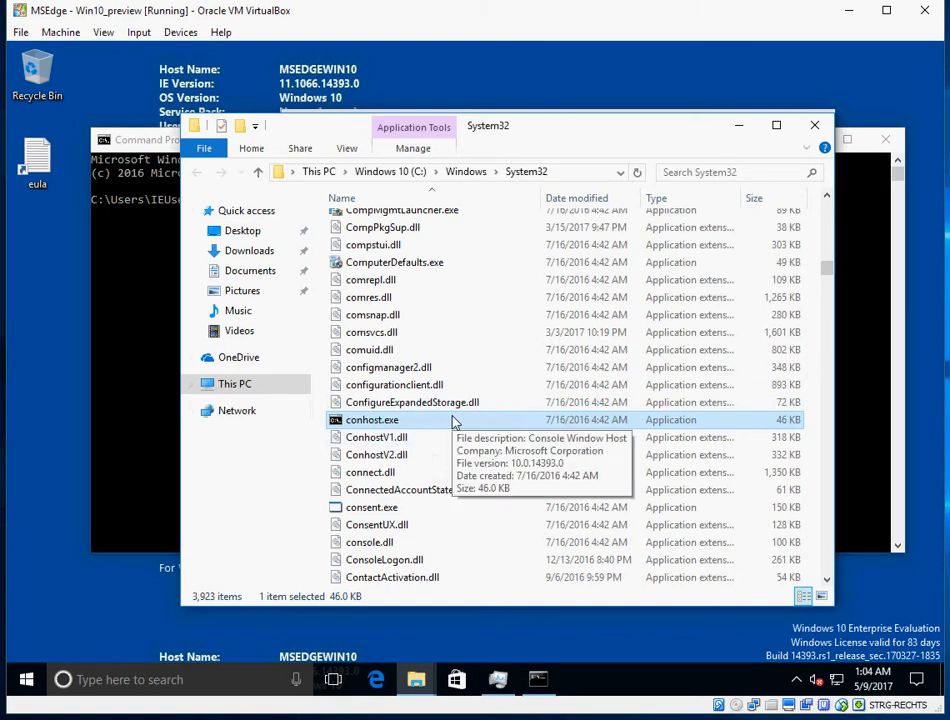
mouse_move(568, 176)
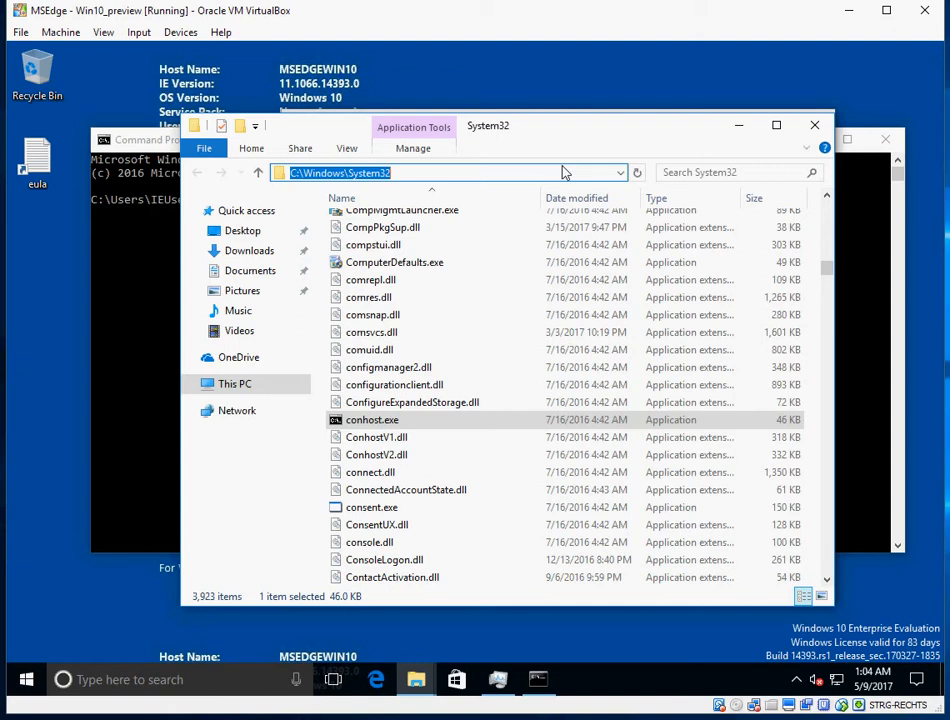
mouse_move(376, 680)
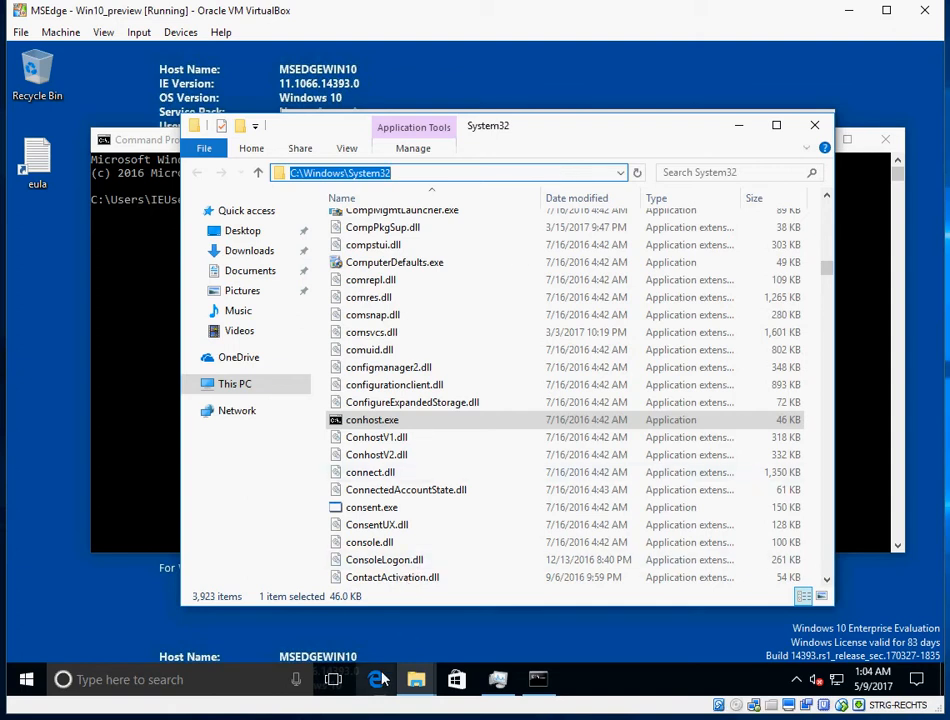
Launch Edge and navigate to the VirusTotal homepage by searching 'virustotal'.
left_click(376, 680)
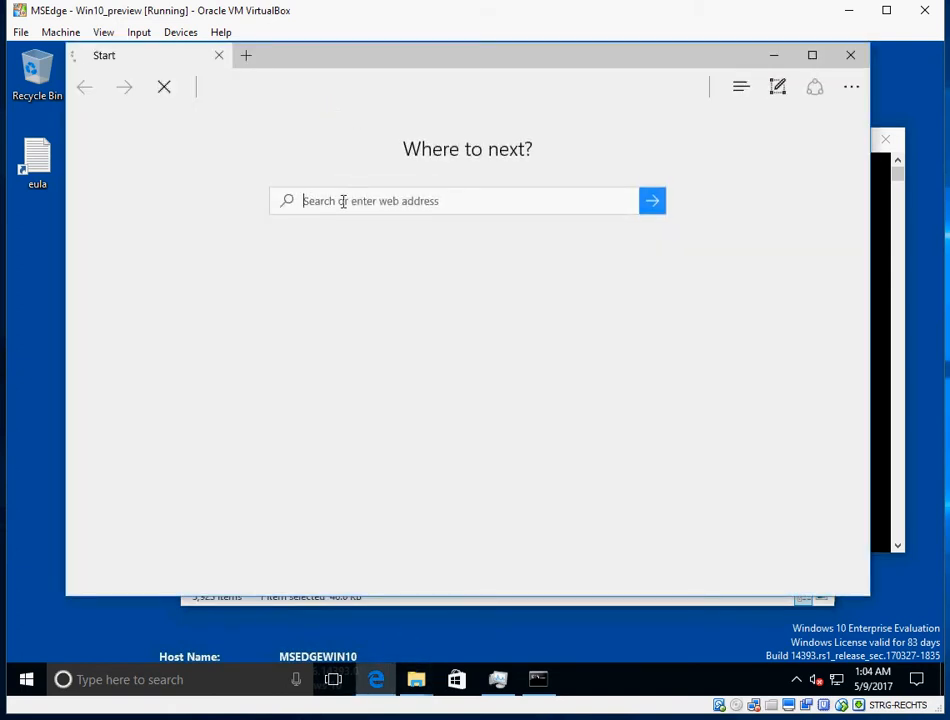
type("virustotal")
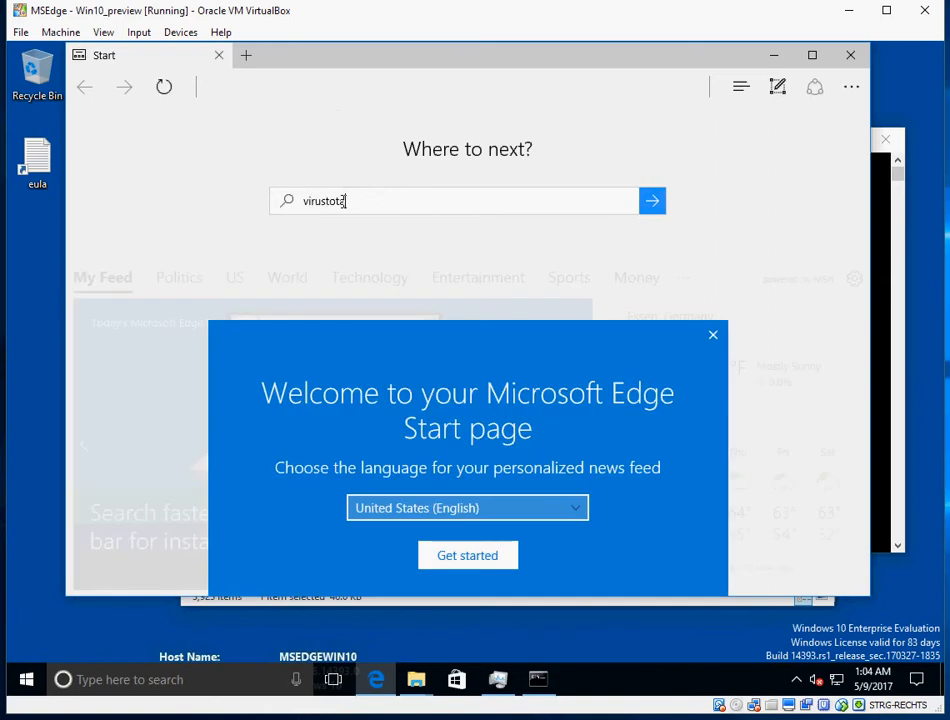
left_click(652, 200)
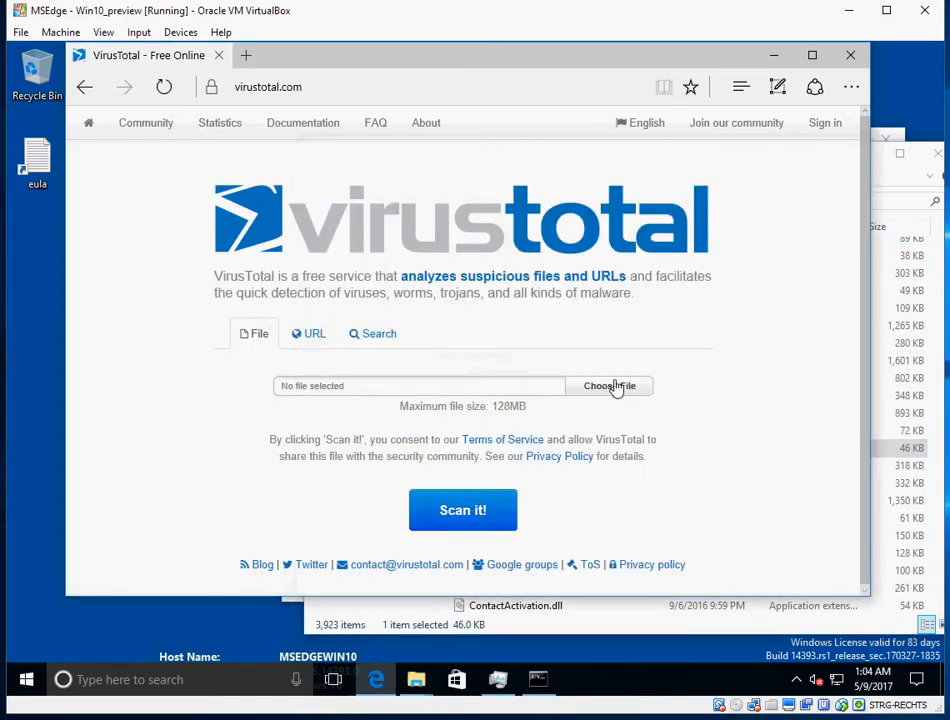
Browse the upload chooser to C:\Windows\System32 to find conhost.exe.
left_click(608, 384)
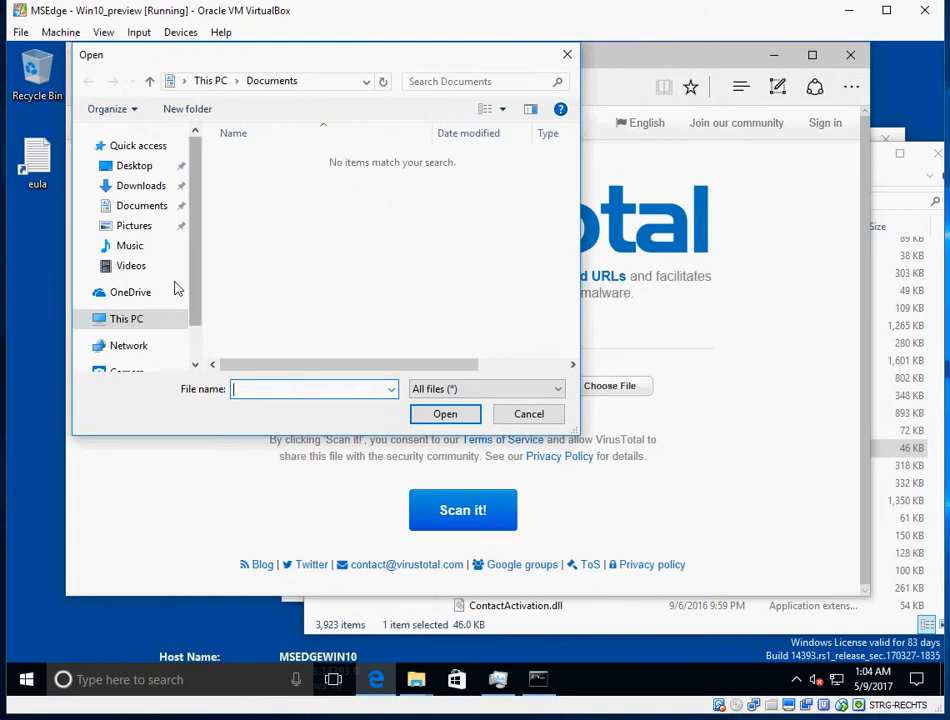
left_click(126, 318)
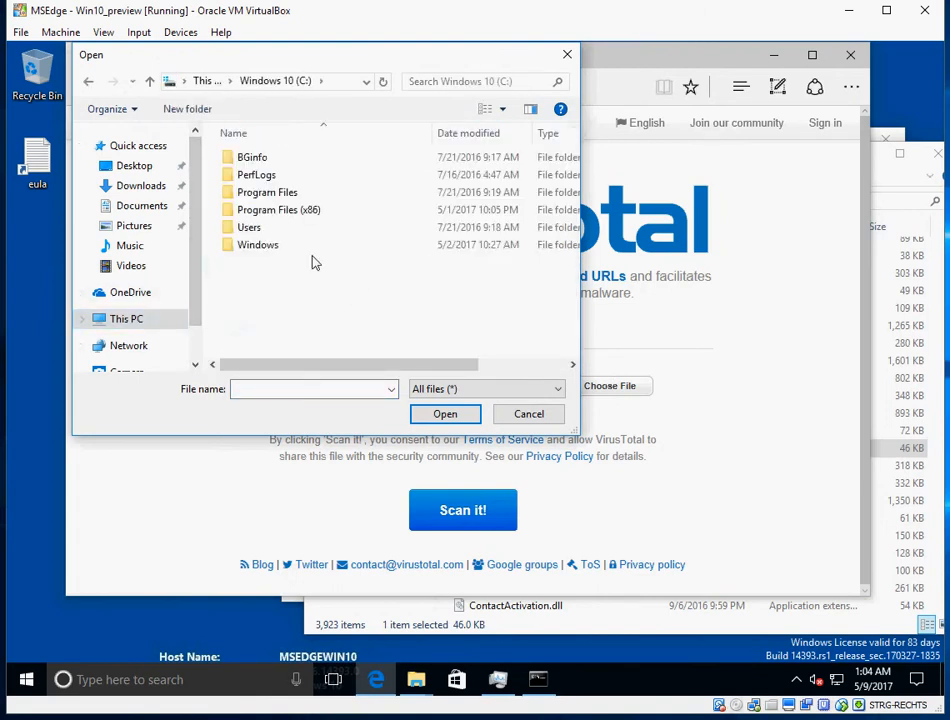
double_click(258, 244)
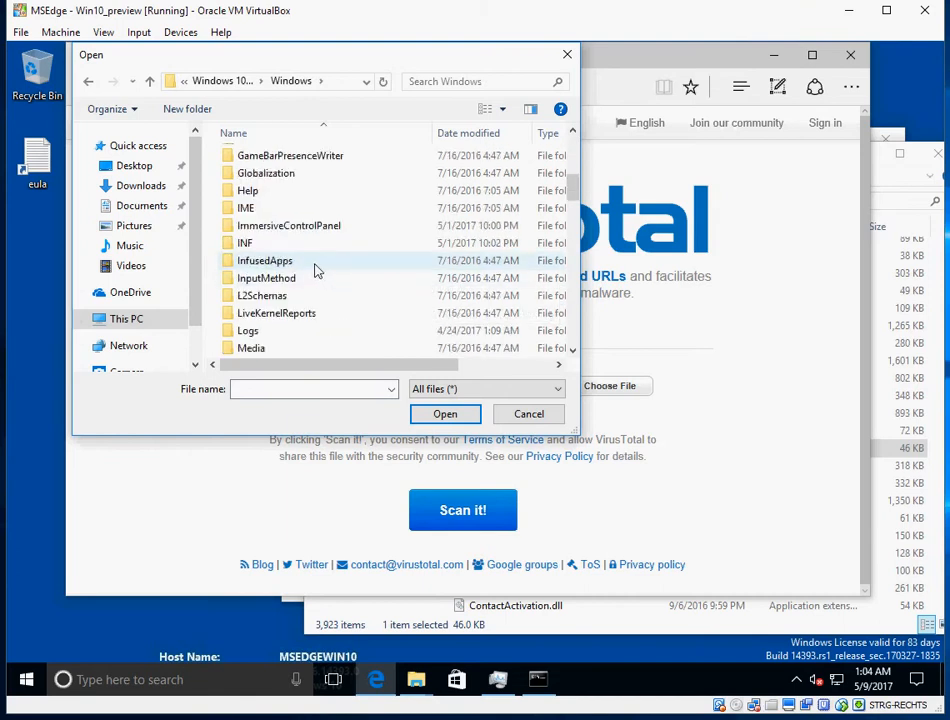
scroll("down", 3)
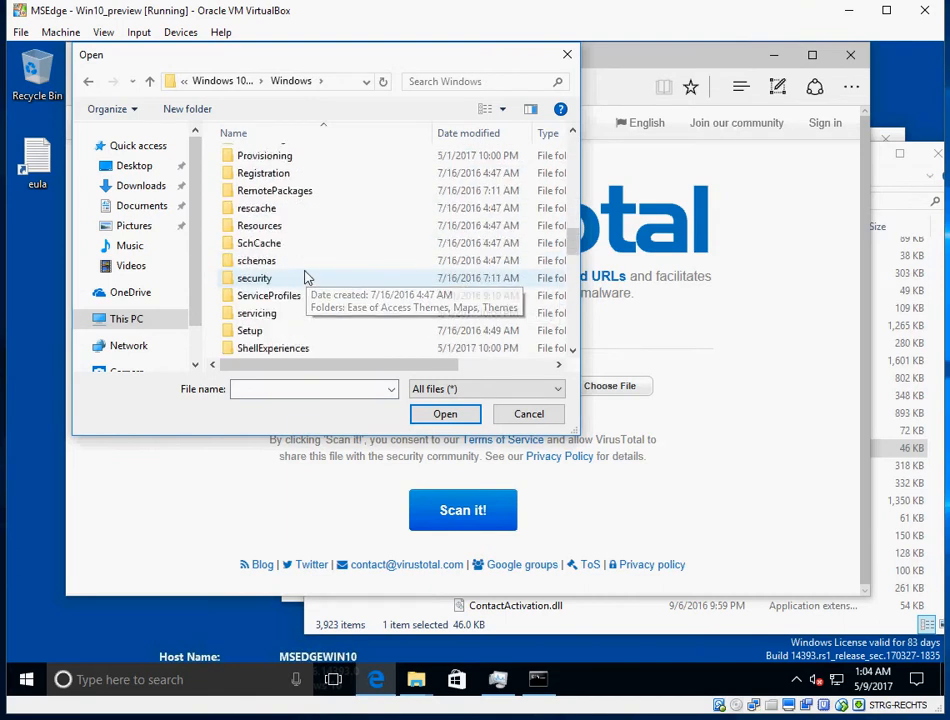
scroll("down", 3)
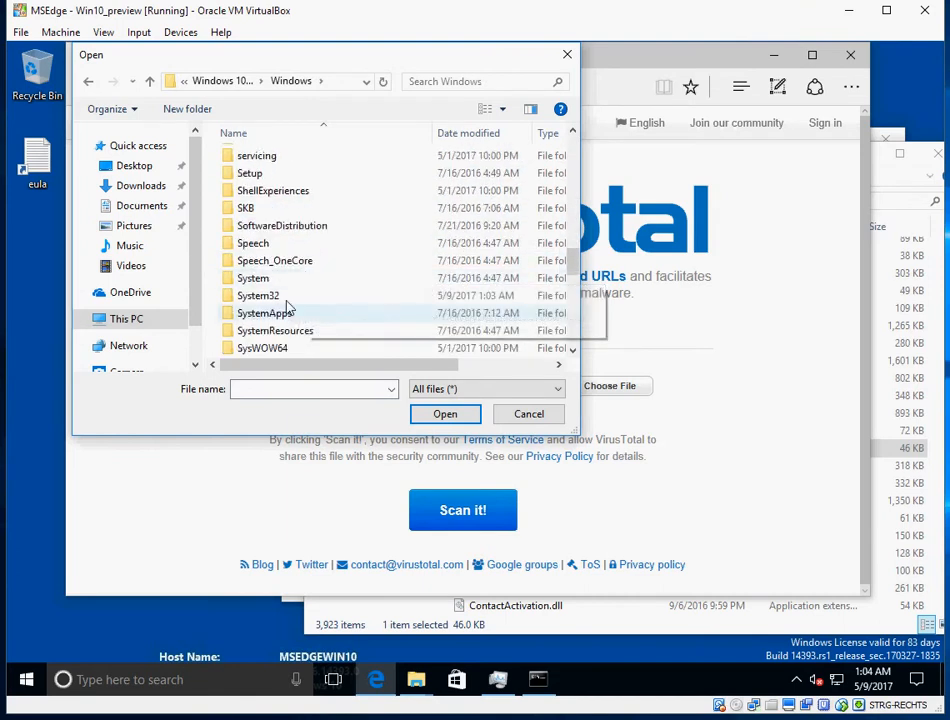
double_click(258, 296)
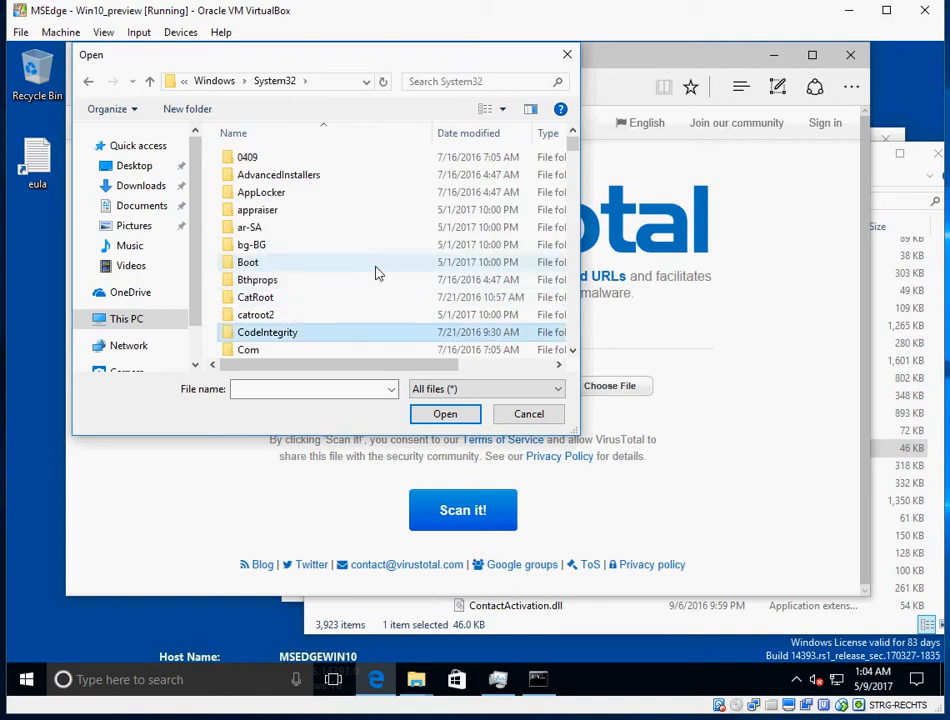
scroll("down", 3)
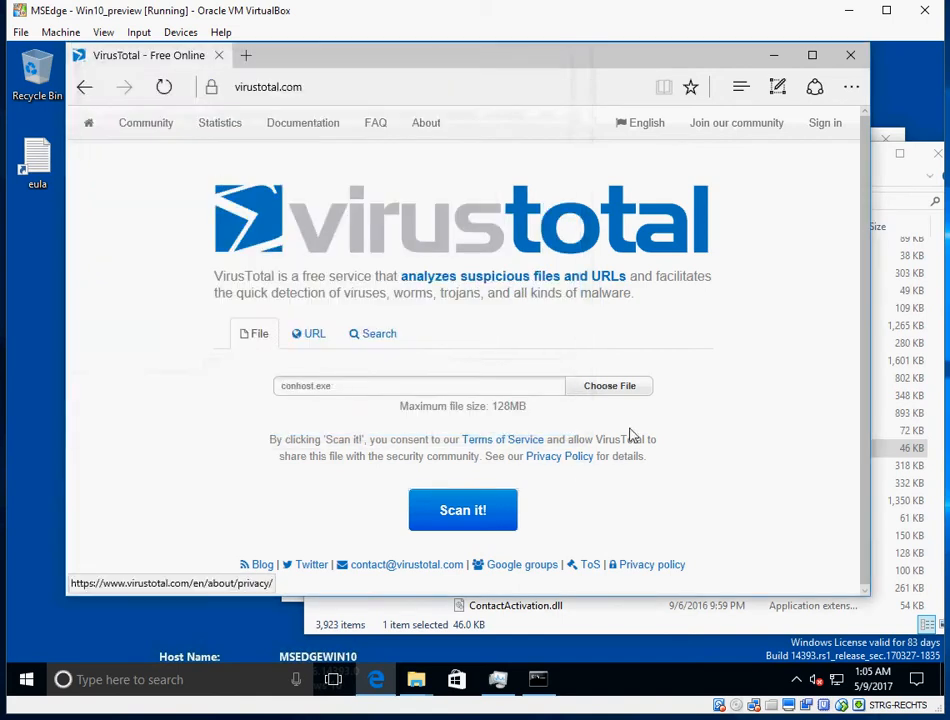
Select conhost.exe and submit it to VirusTotal for scanning.
left_click(608, 384)
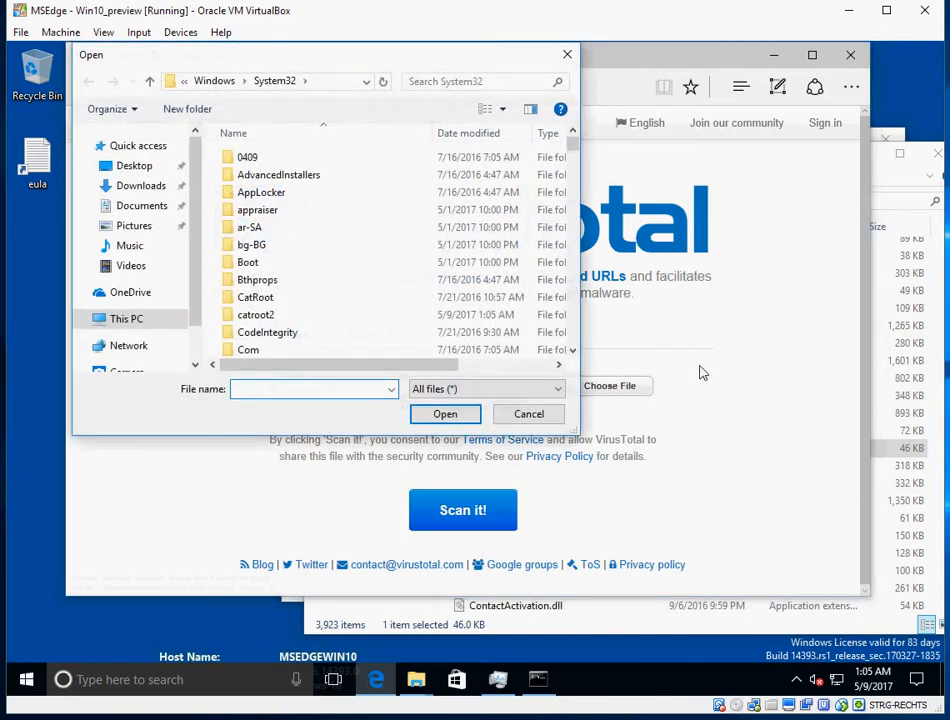
left_click(444, 414)
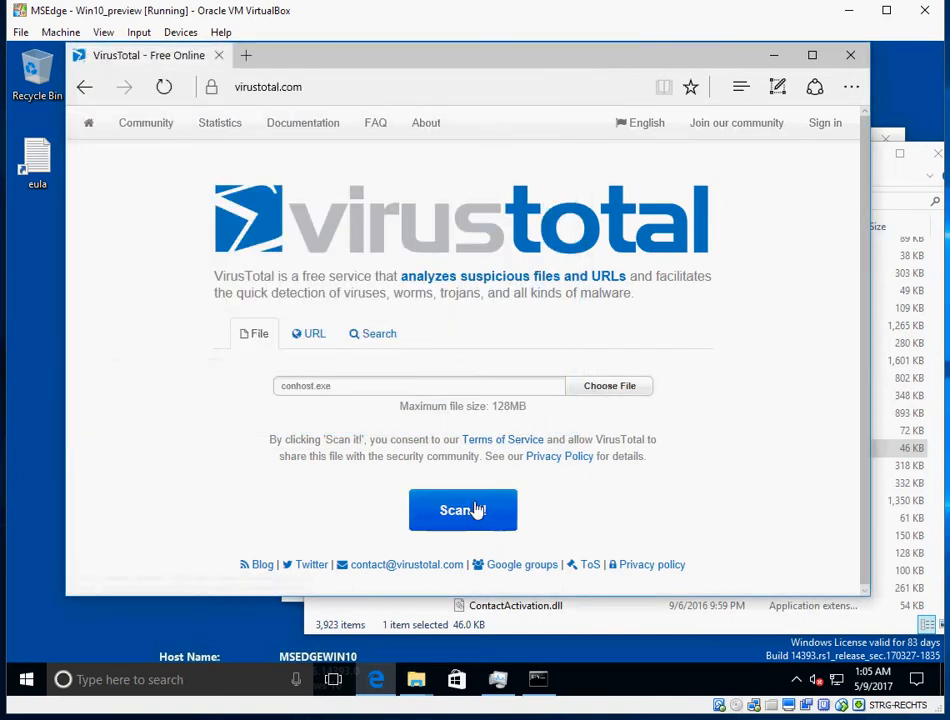
left_click(462, 510)
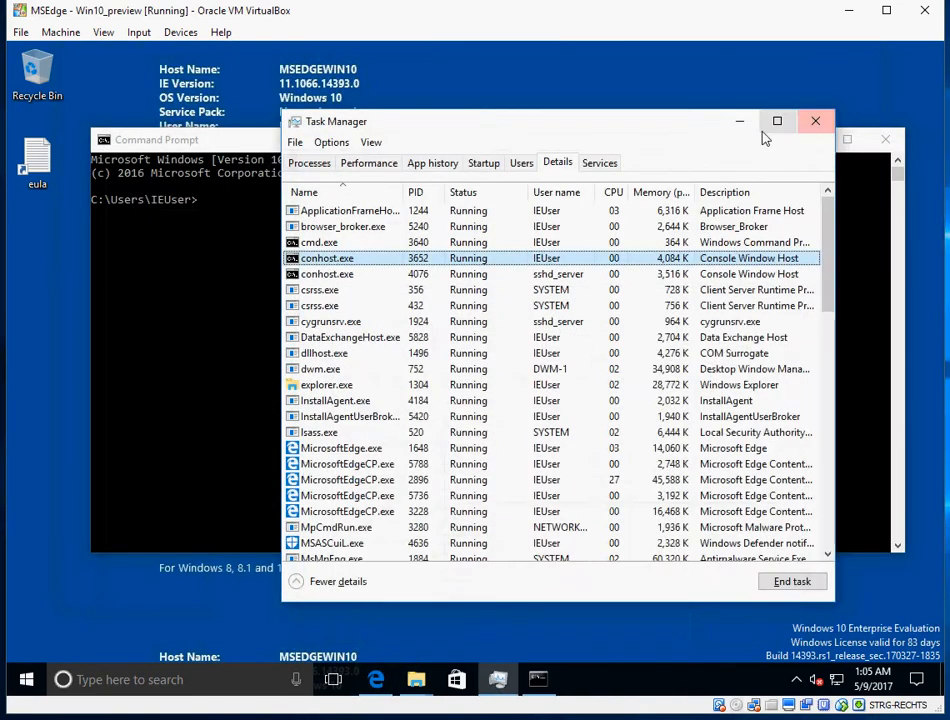
Close Task Manager and launch procexp64.exe from the Downloads\ProcessExplorer folder.
left_click(816, 122)
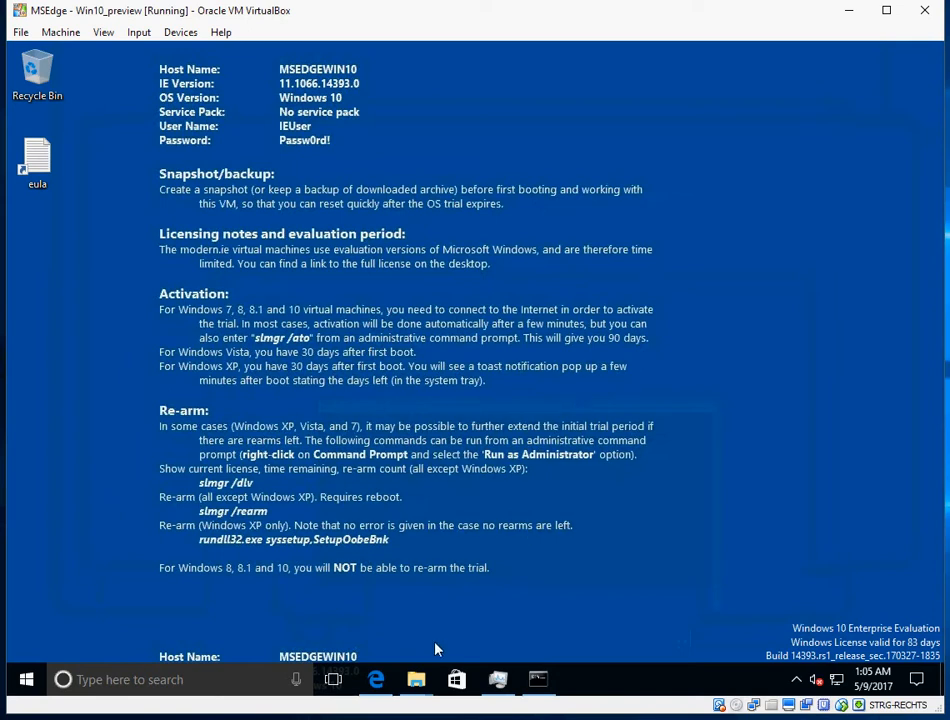
left_click(416, 680)
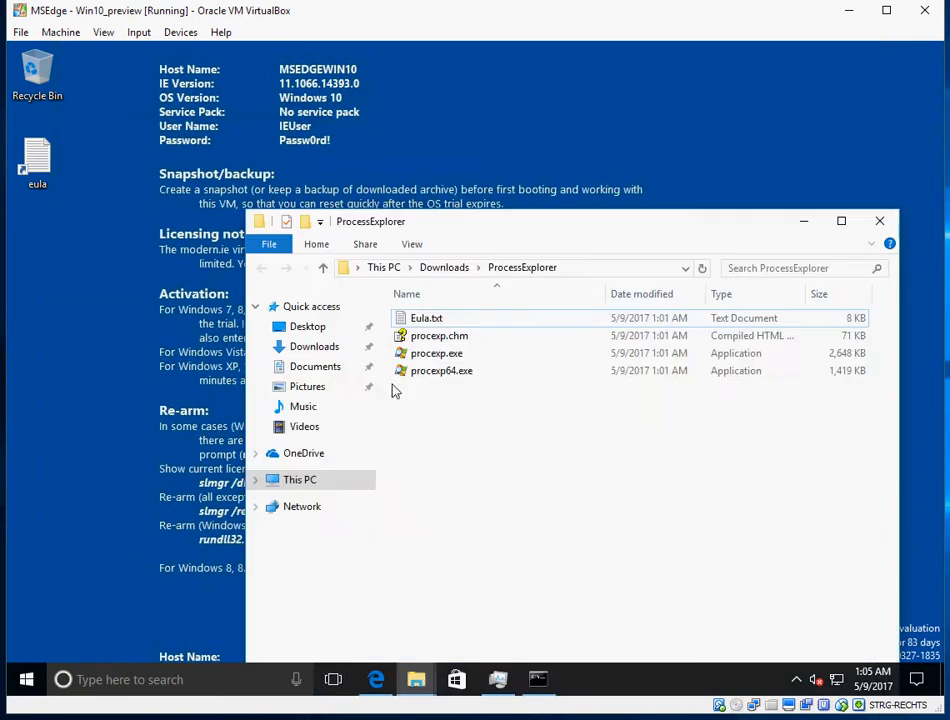
right_click(440, 370)
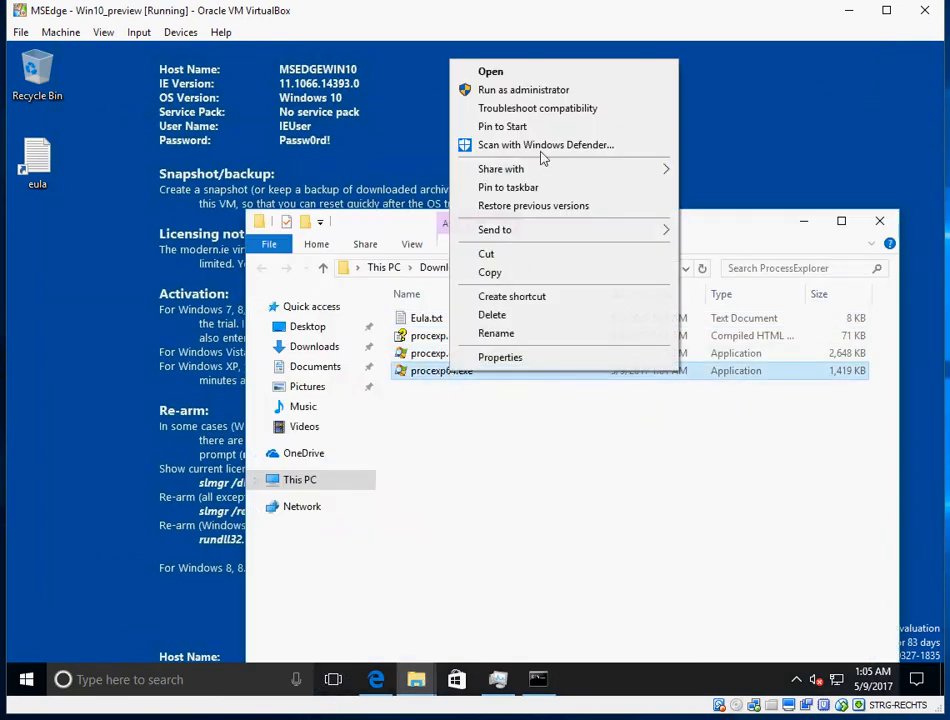
left_click(524, 88)
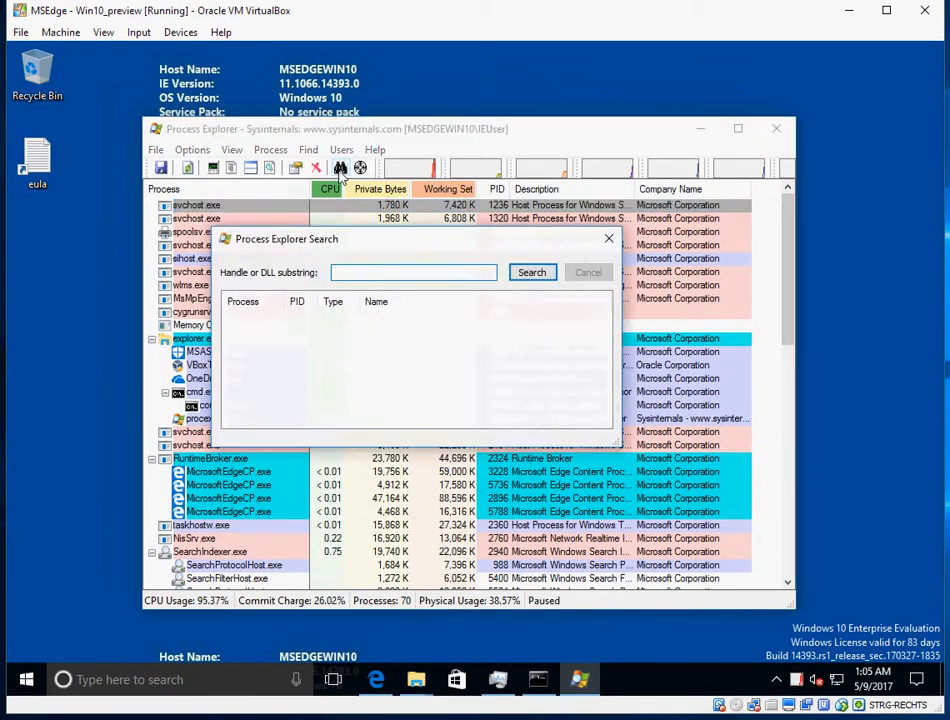
Search handles and DLLs for 'conhost' (32 matches) and highlight conhost.exe PID 3652.
left_click(532, 272)
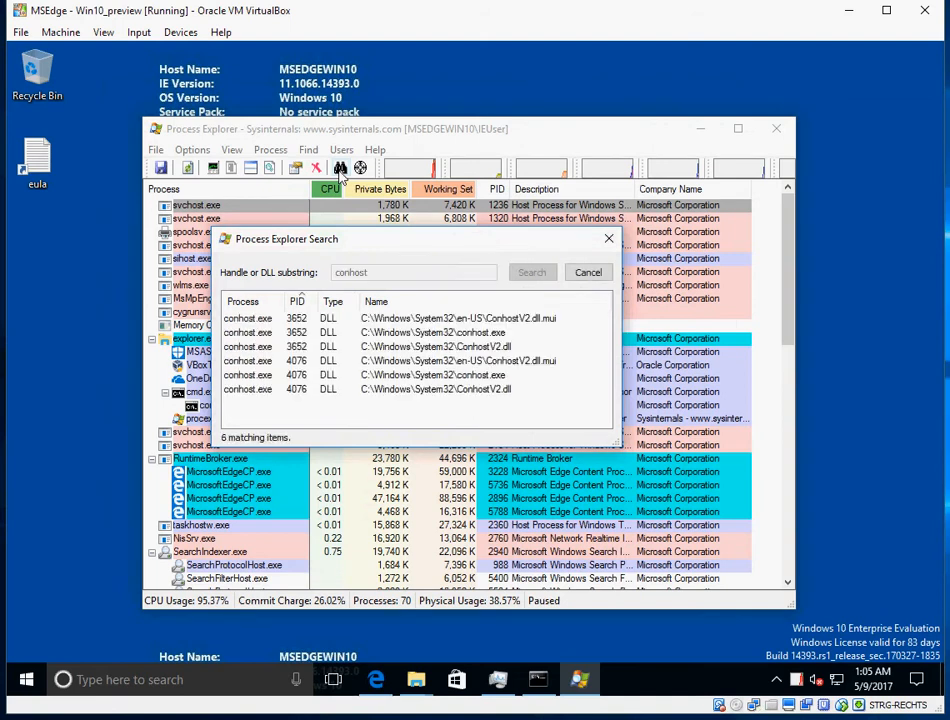
left_click(532, 272)
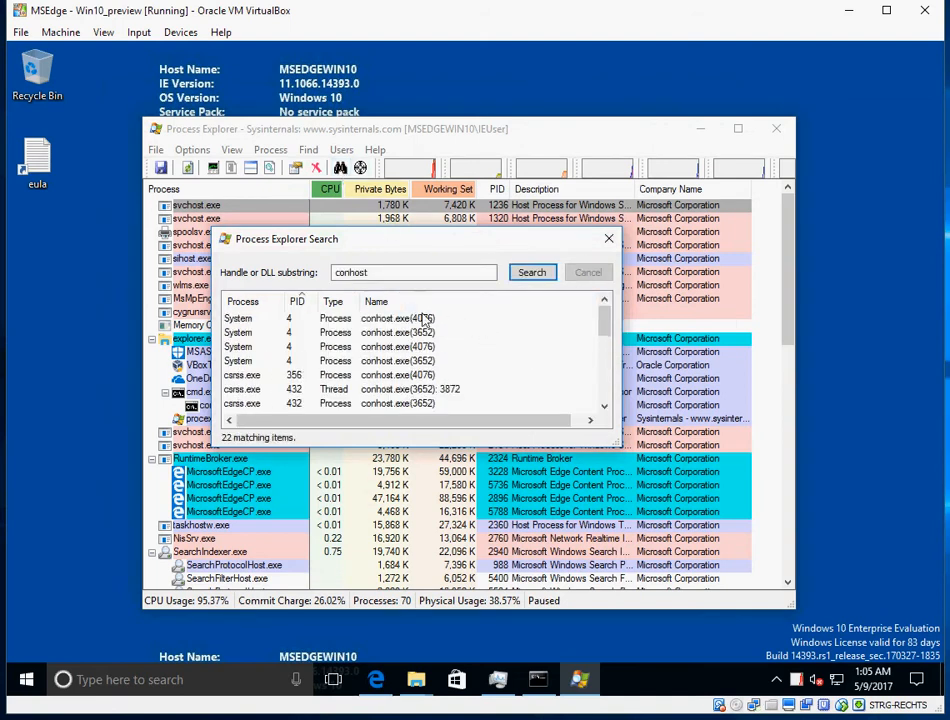
scroll("down", 3)
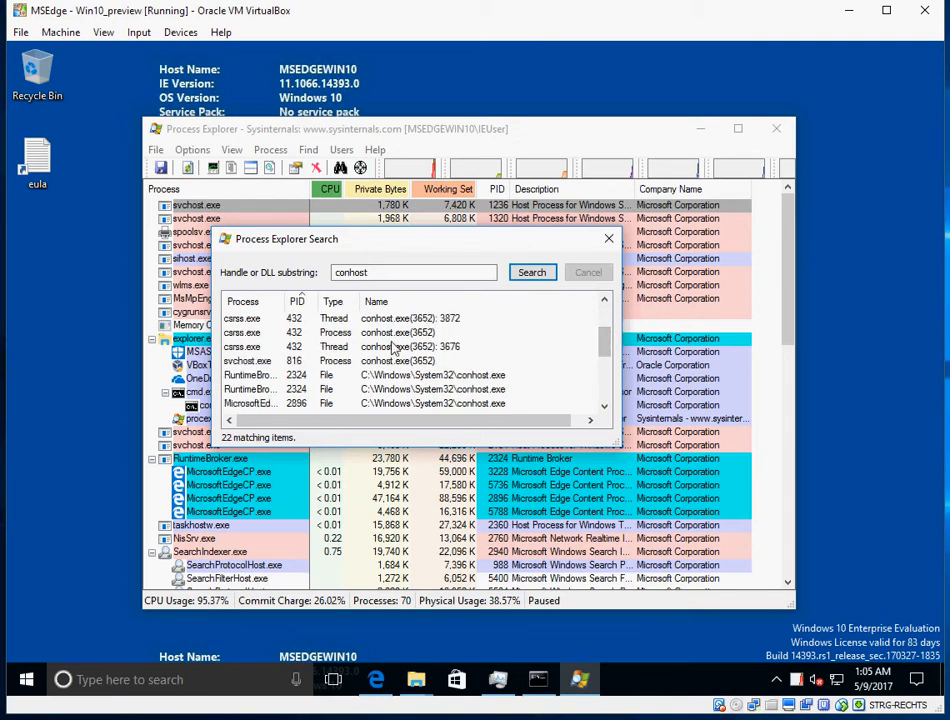
scroll("down", 3)
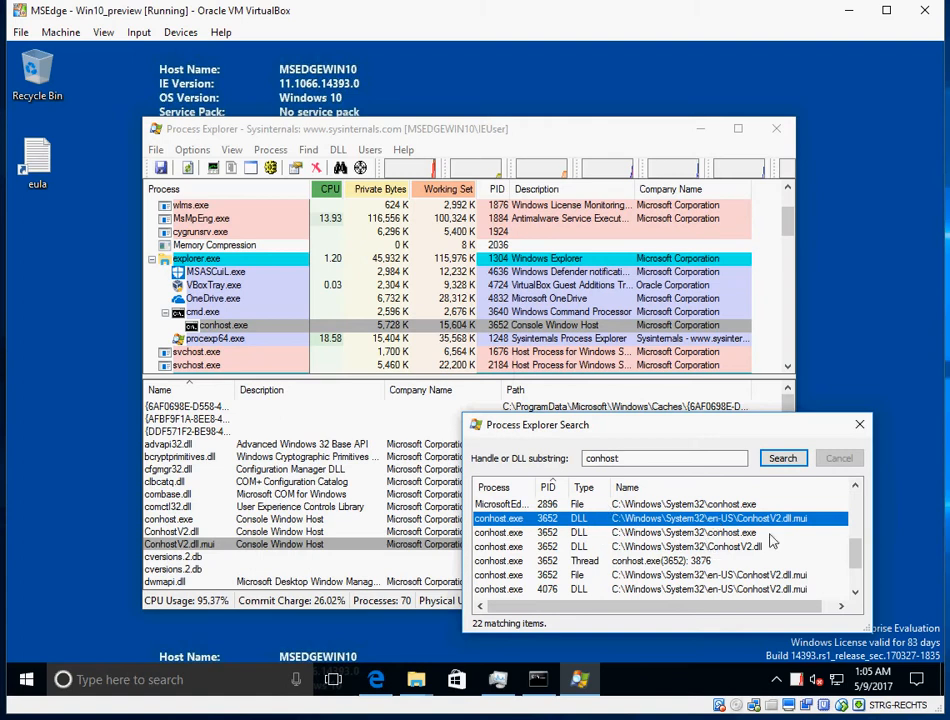
Show Properties for conhost.exe under cmd.exe, confirming Console Window Host in C:\Windows\System32.
scroll("down", 3)
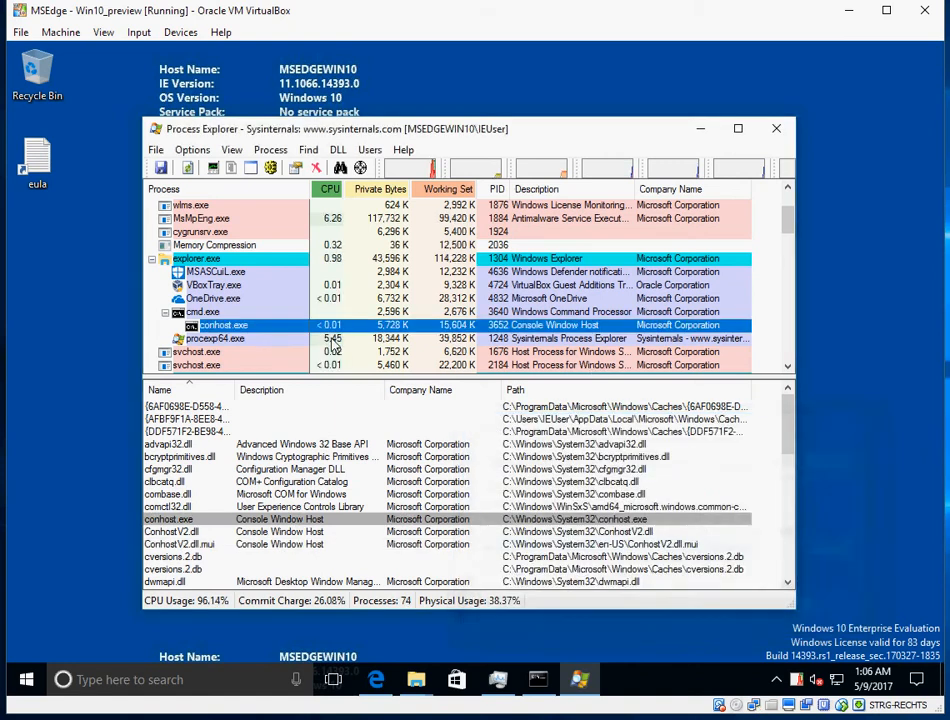
right_click(222, 324)
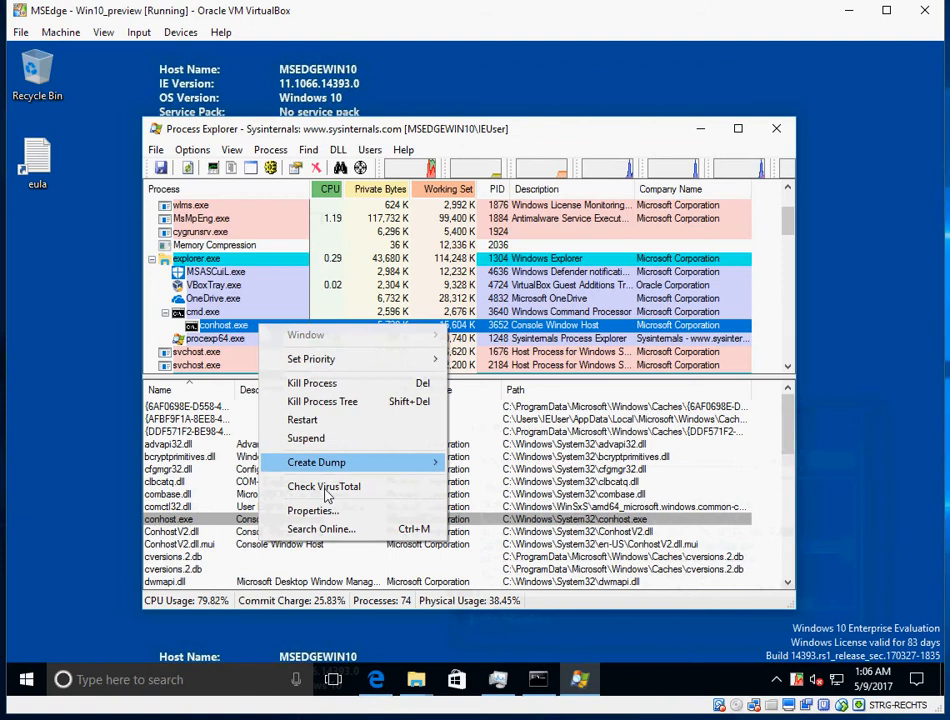
left_click(312, 510)
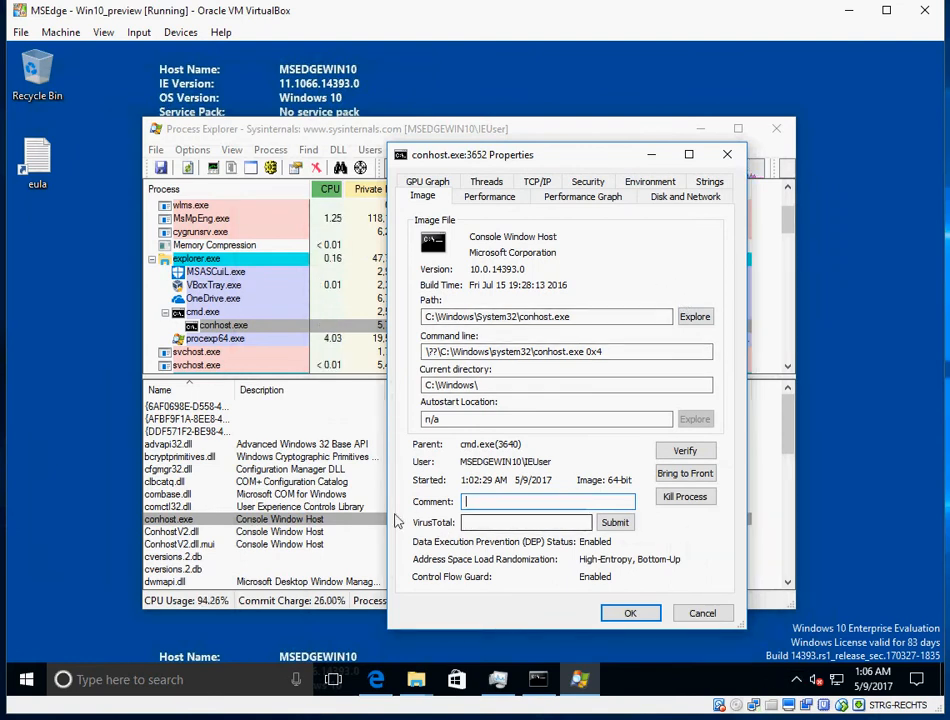
left_click(614, 522)
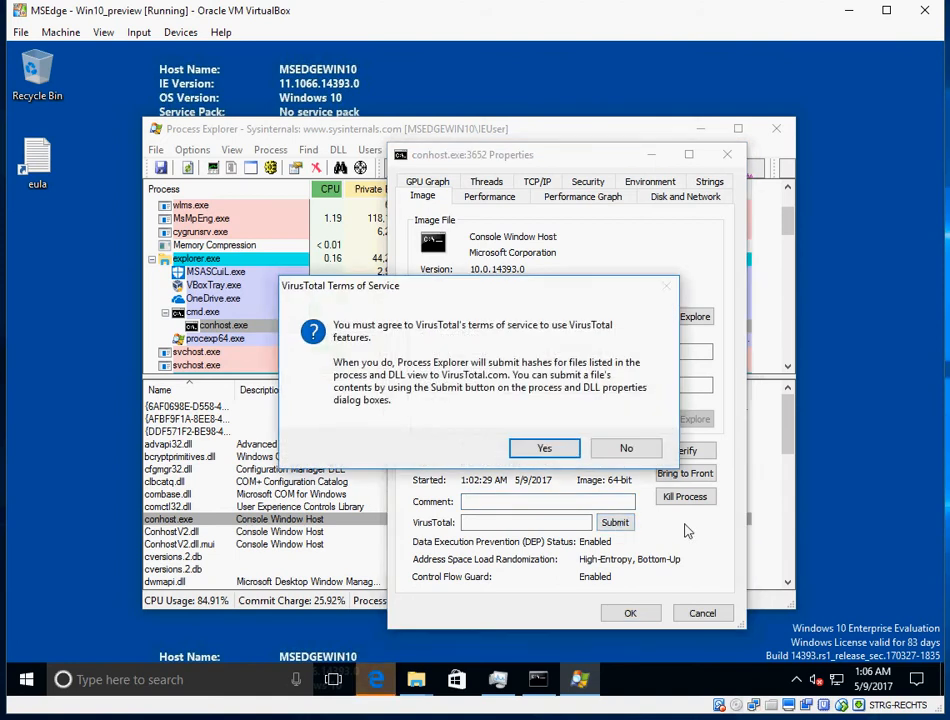
left_click(544, 448)
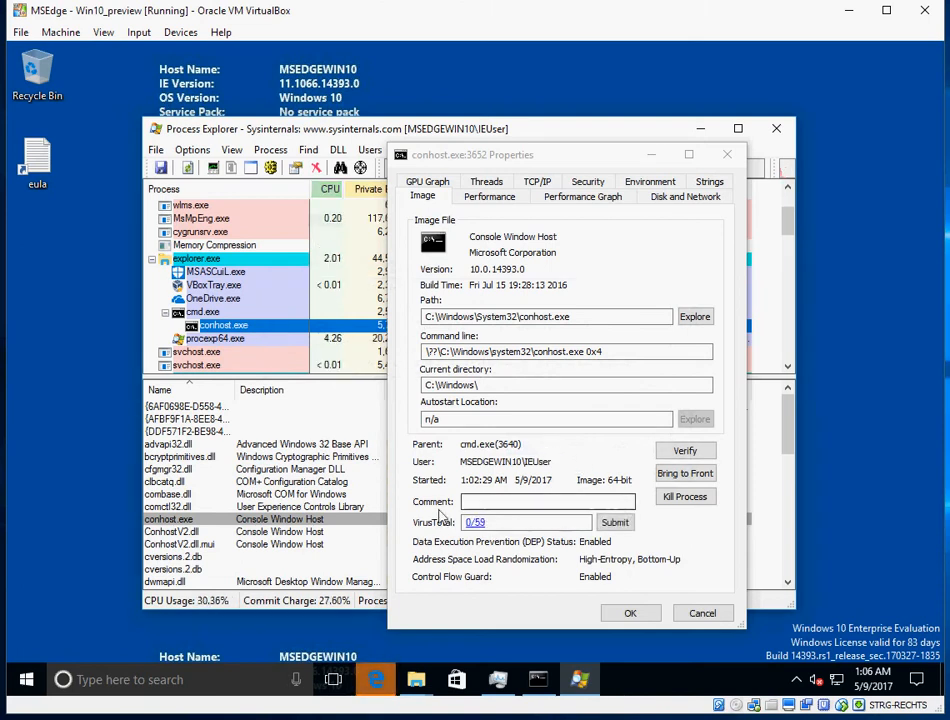
left_click(544, 316)
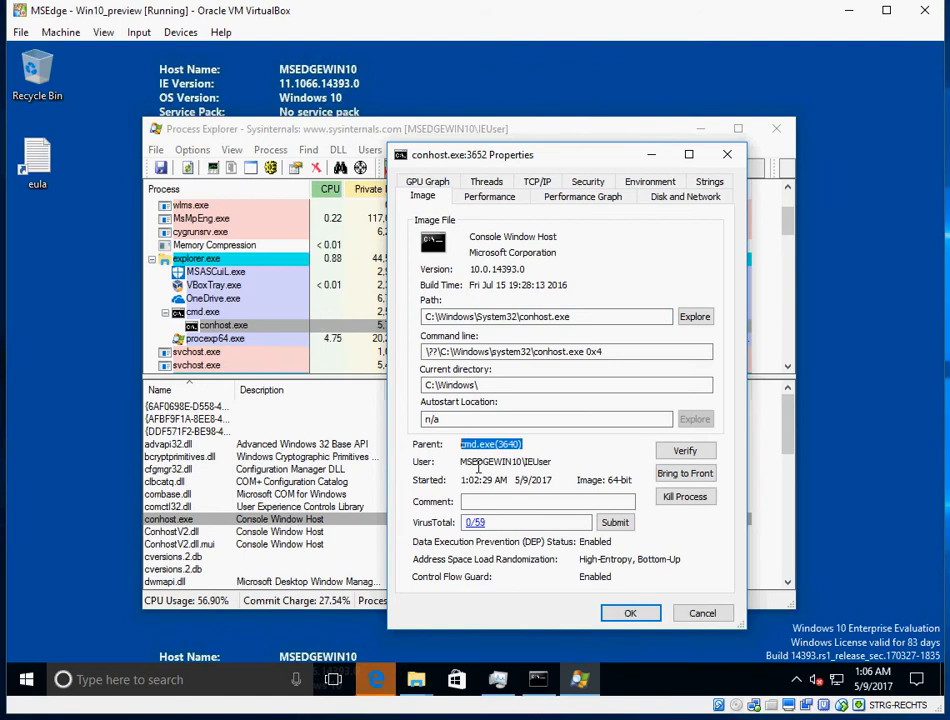
mouse_move(576, 452)
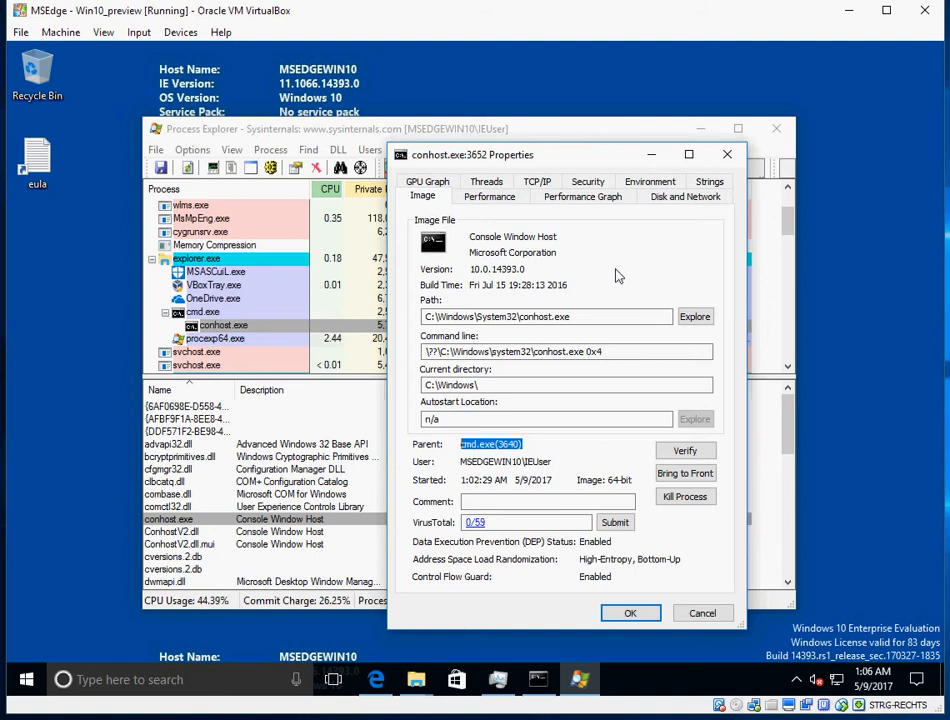
mouse_move(604, 252)
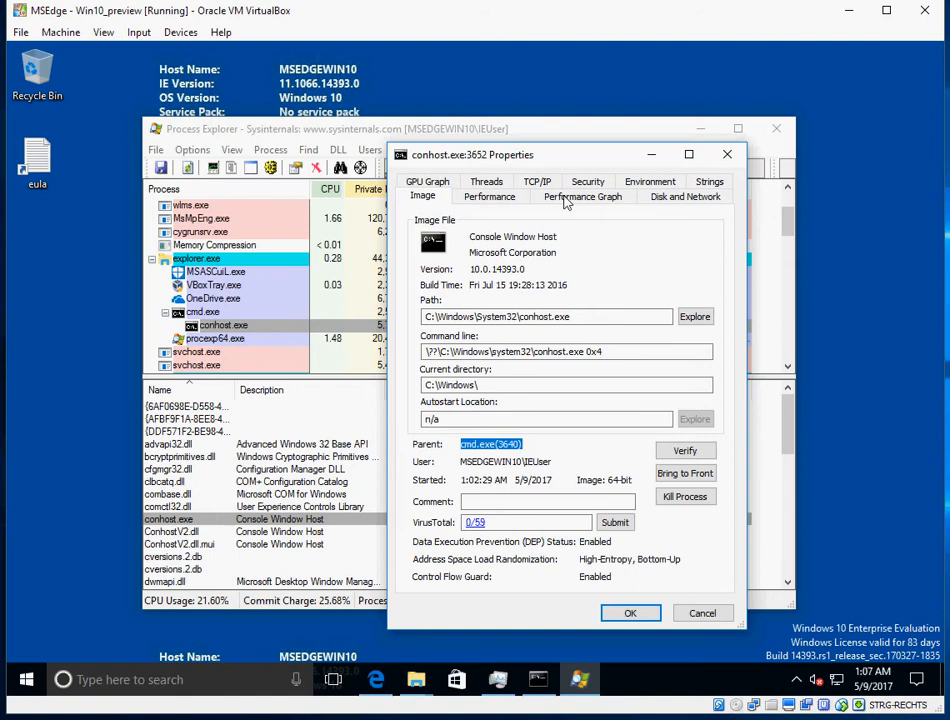
Check conhost.exe's empty TCP/IP connection list, then close its Properties window.
left_click(536, 196)
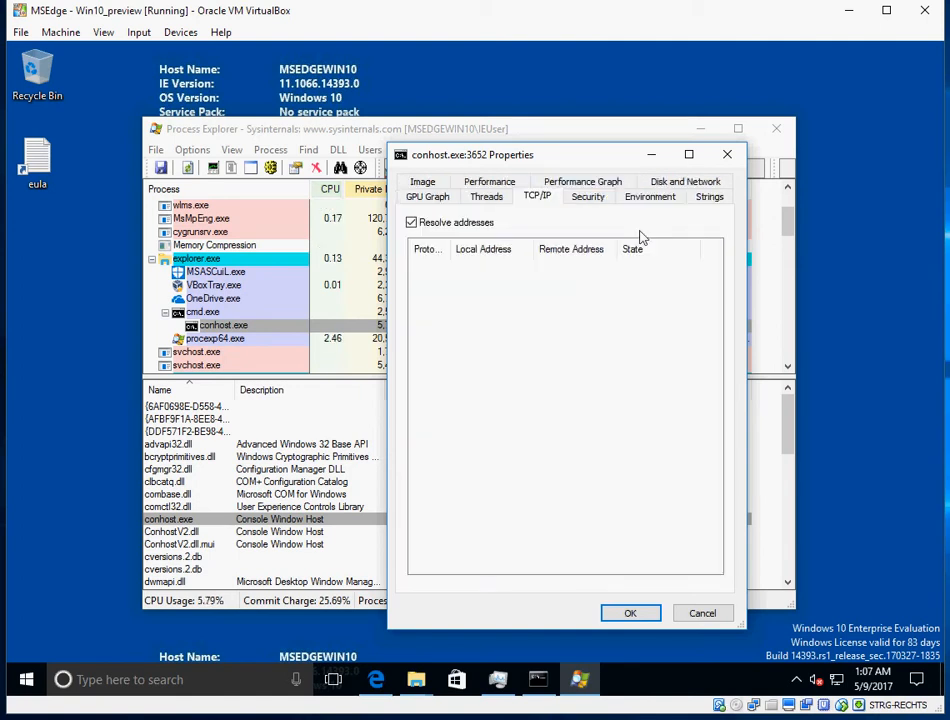
mouse_move(658, 300)
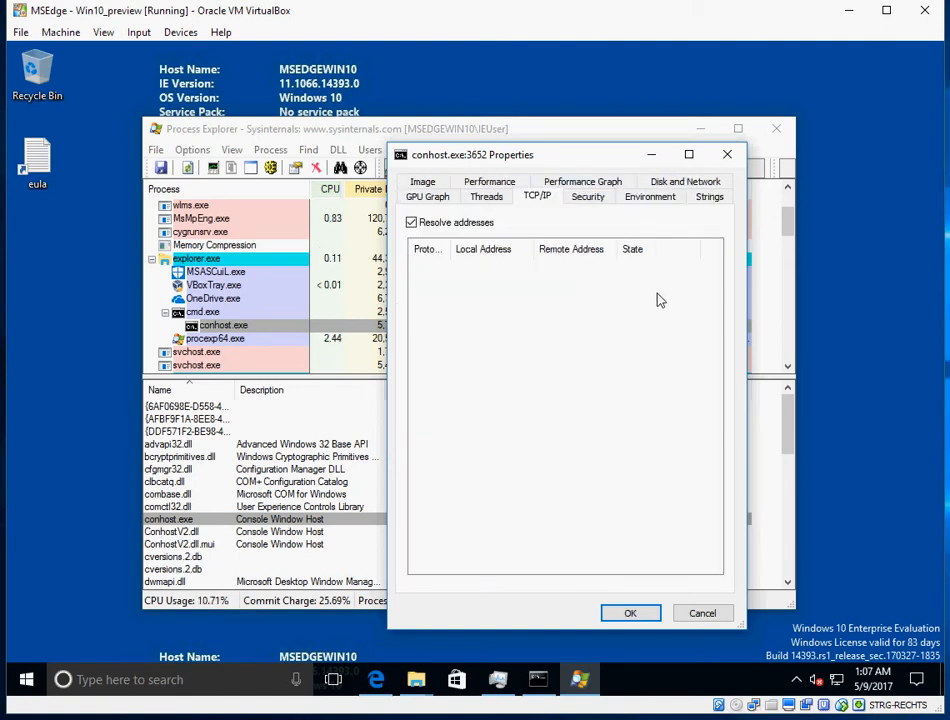
mouse_move(648, 296)
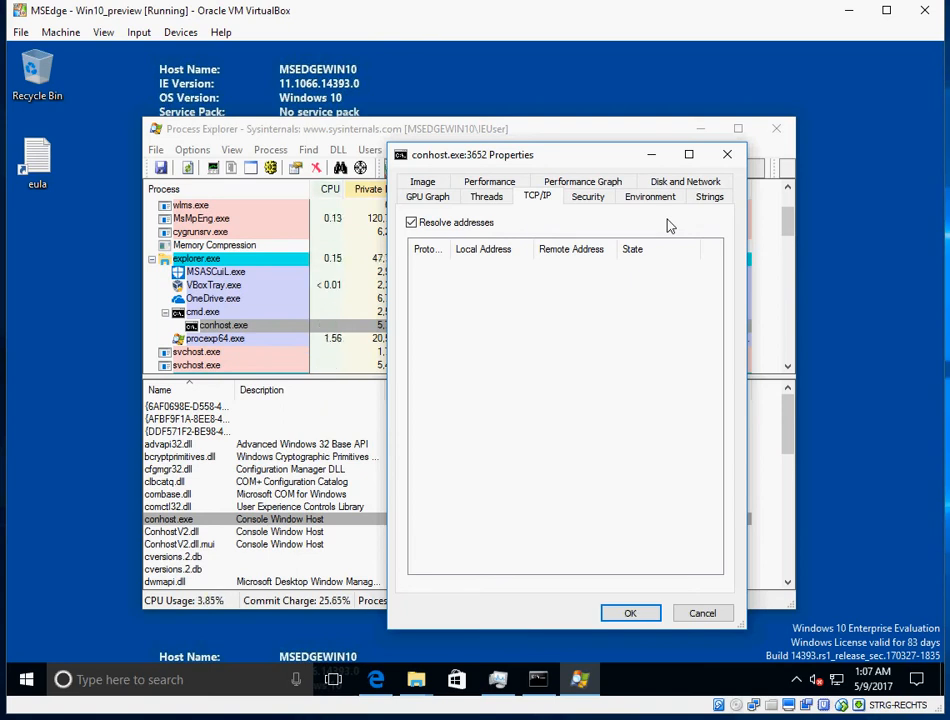
mouse_move(630, 408)
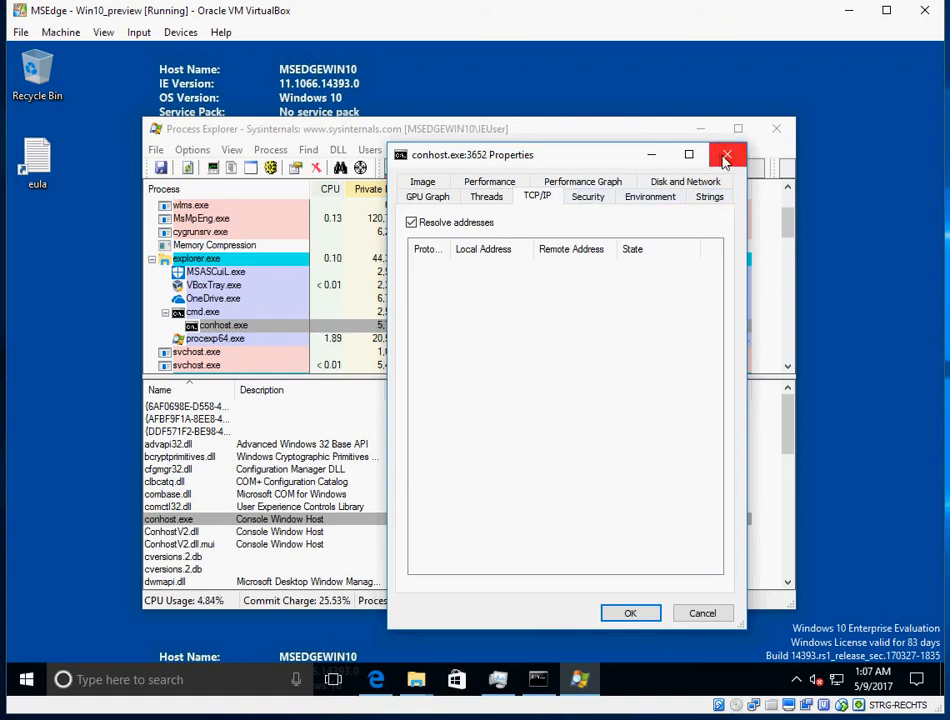
left_click(728, 156)
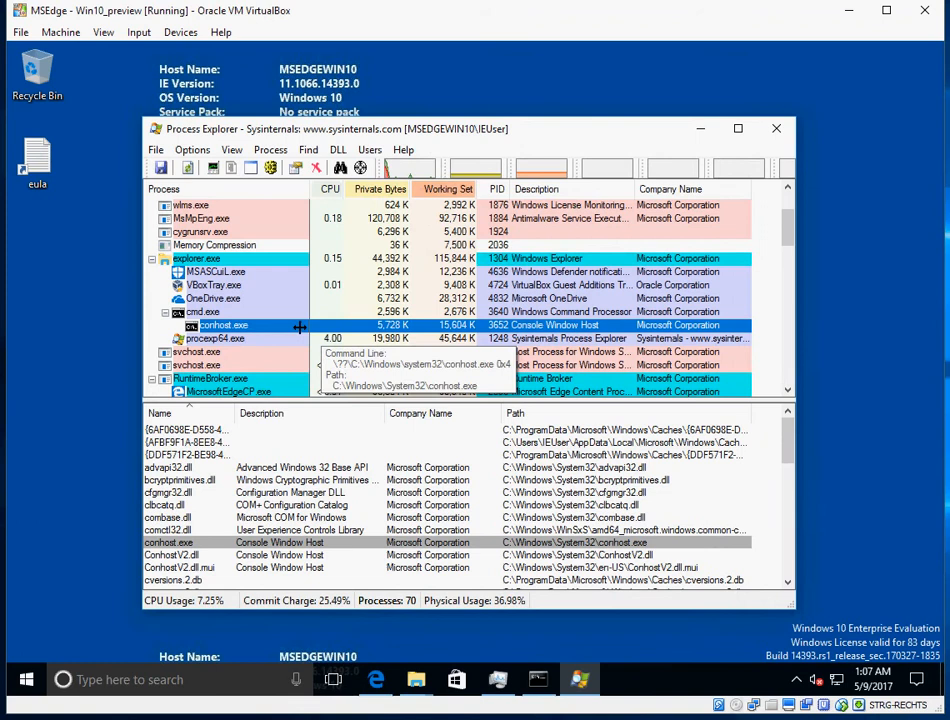
Review the DLLs loaded by cmd.exe and then by conhost.exe in the lower pane.
left_click(200, 312)
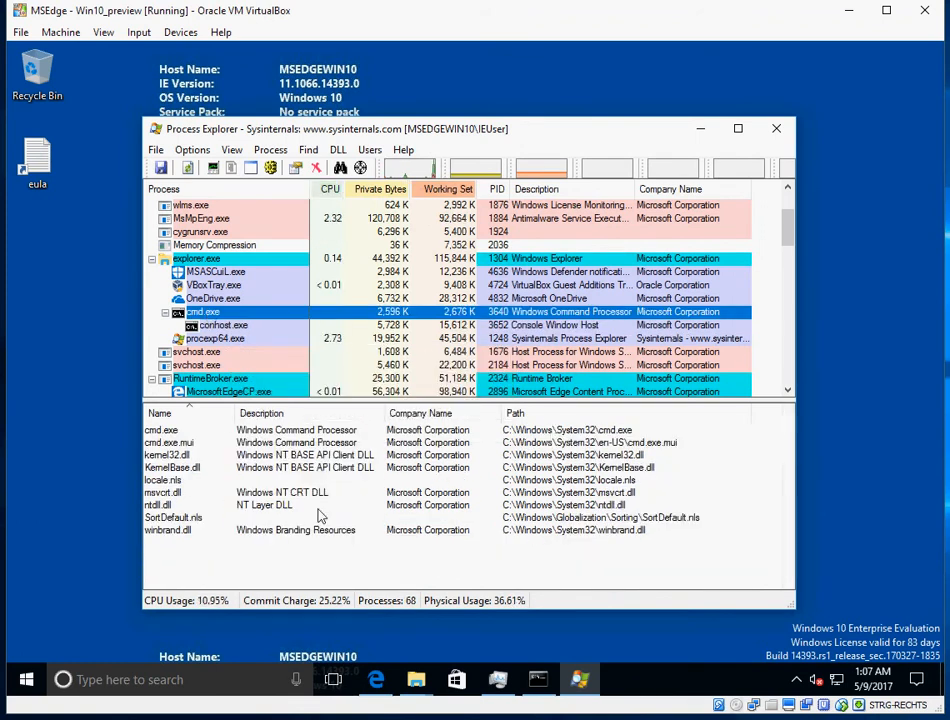
left_click(222, 324)
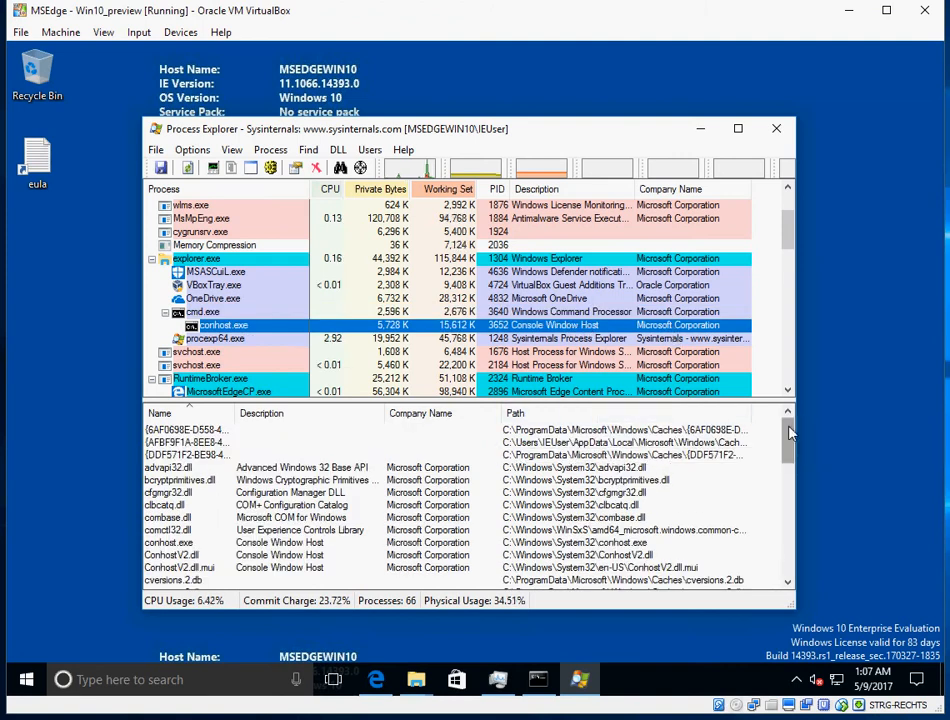
scroll("down", 3)
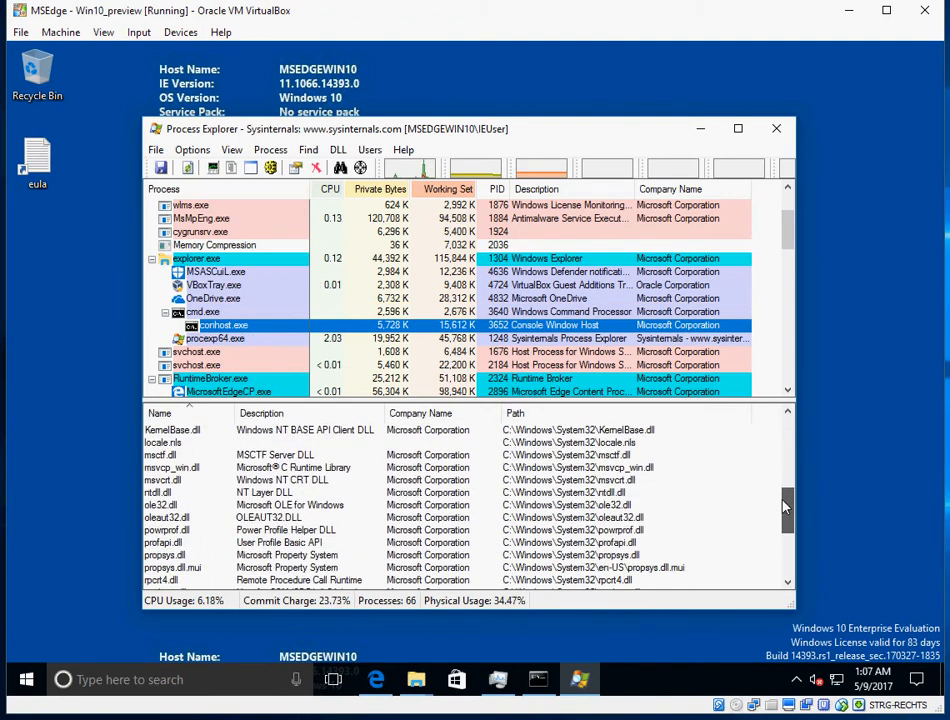
scroll("down", 3)
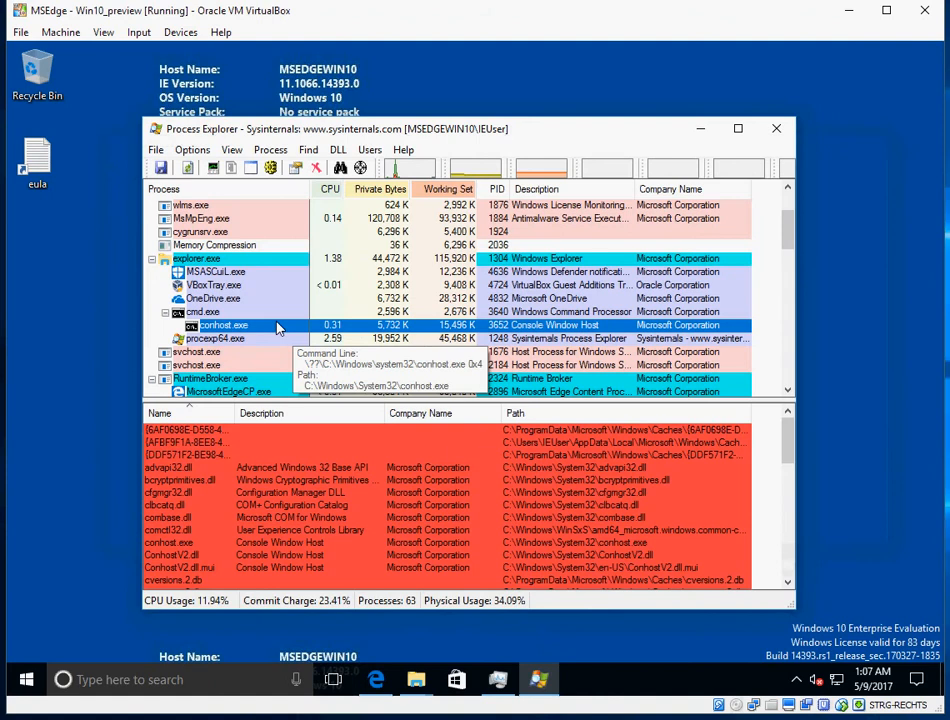
Review the DLLs loaded by OneDrive.exe, then close Process Explorer.
left_click(212, 298)
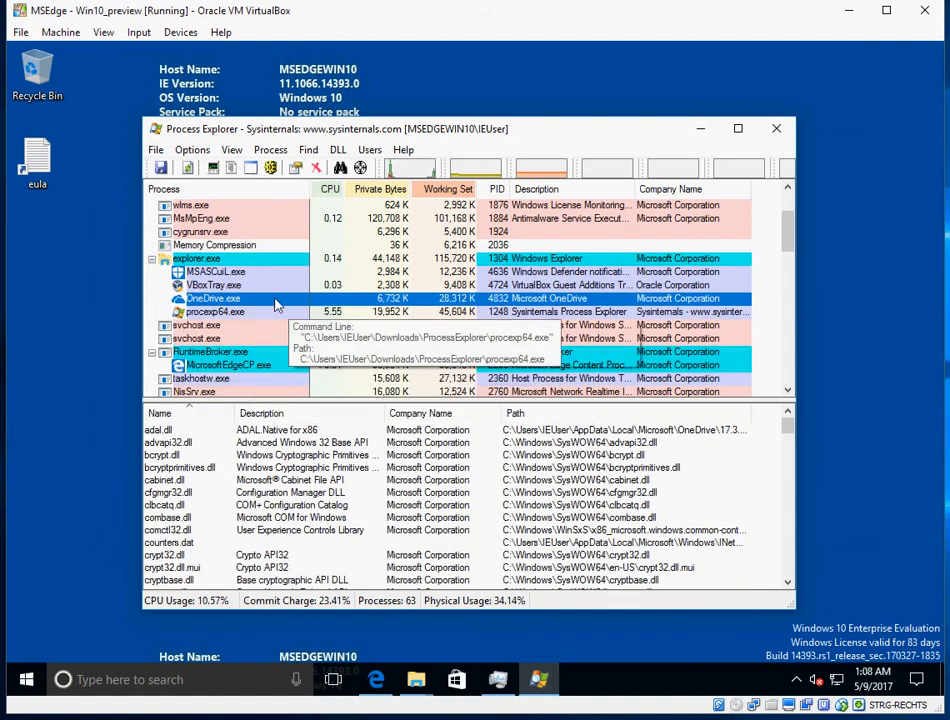
left_click(26, 680)
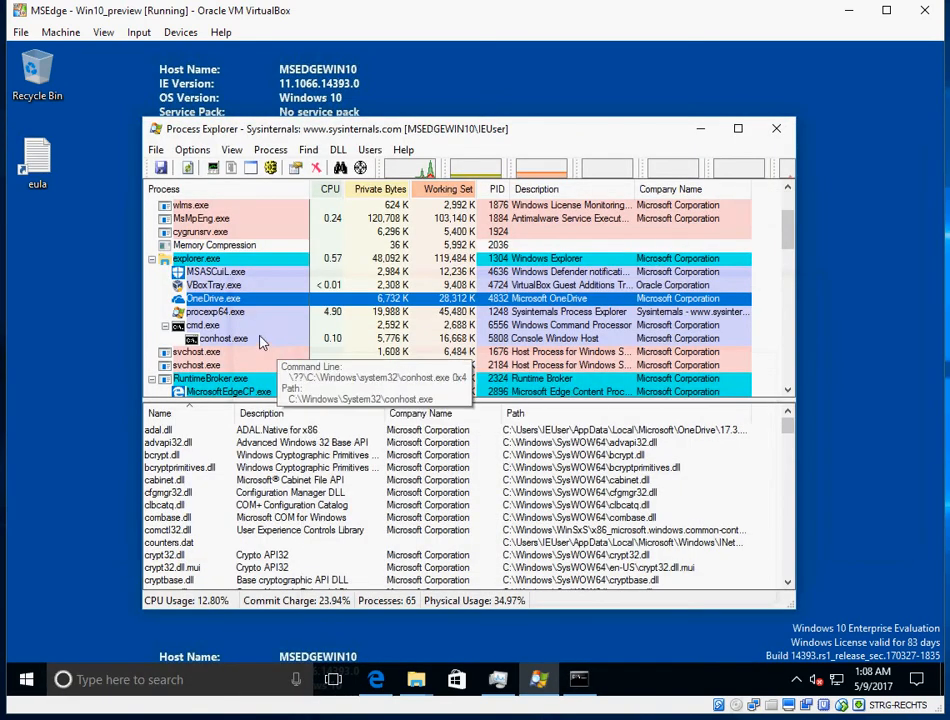
mouse_move(302, 348)
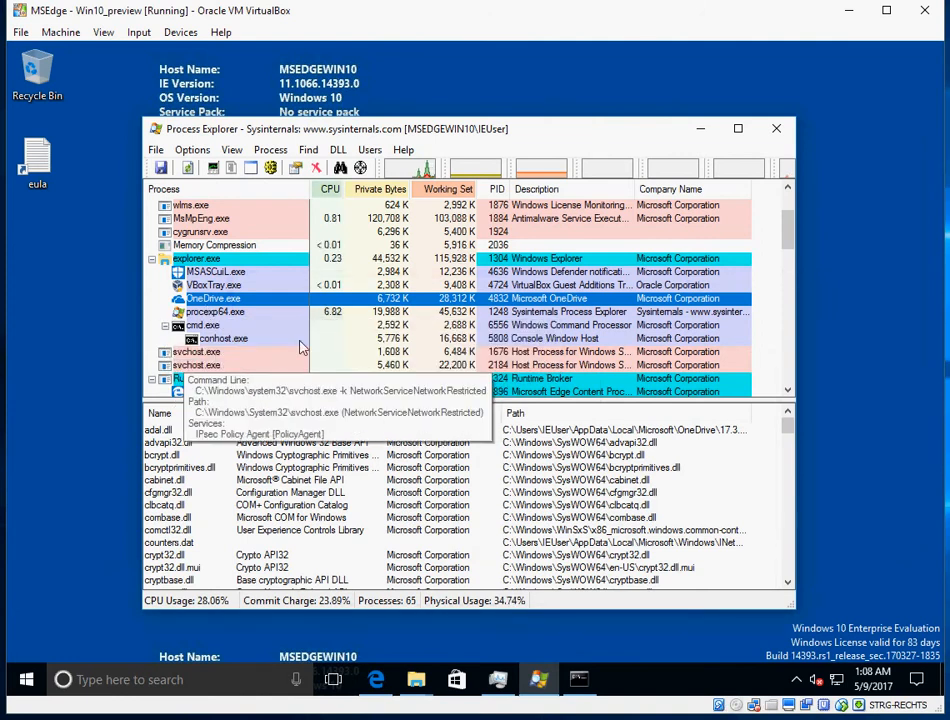
left_click(222, 338)
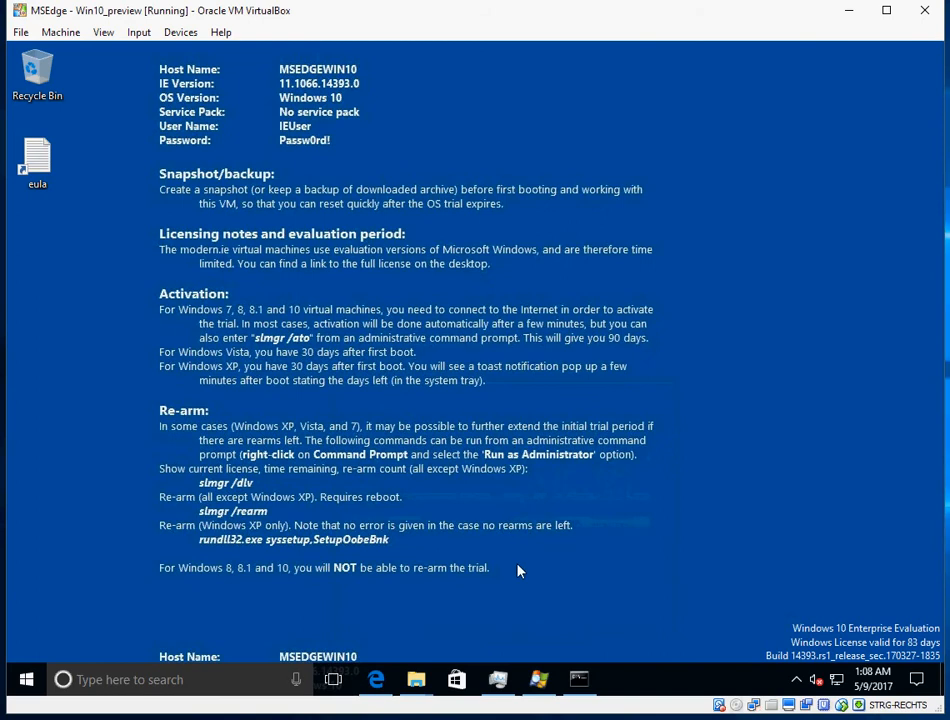
left_click(578, 680)
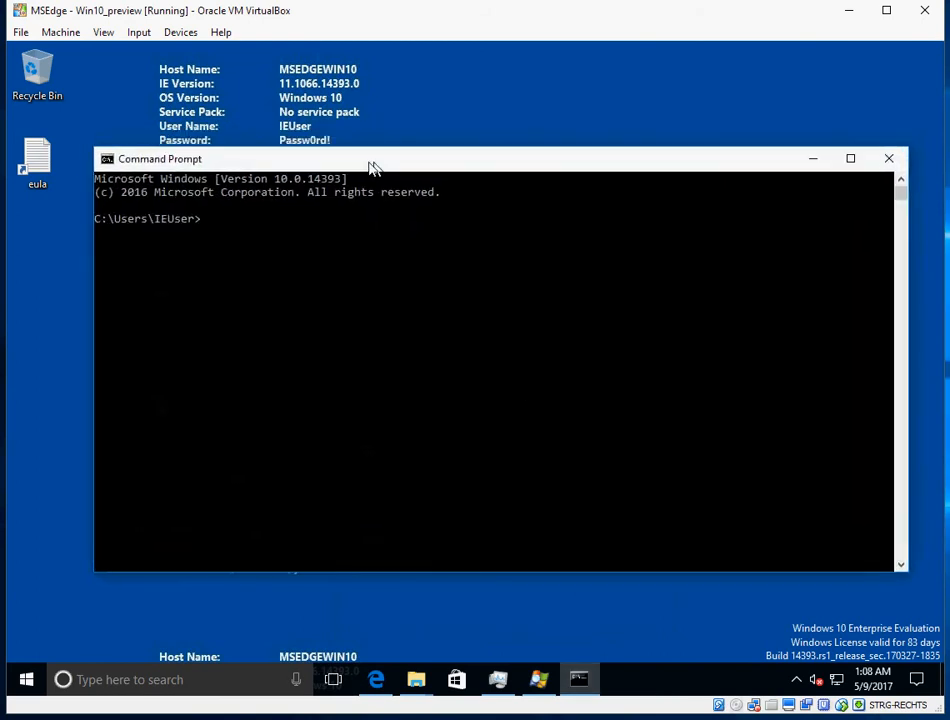
type("C:\\Users\\IEUser\\Desktop\\eula.lnk")
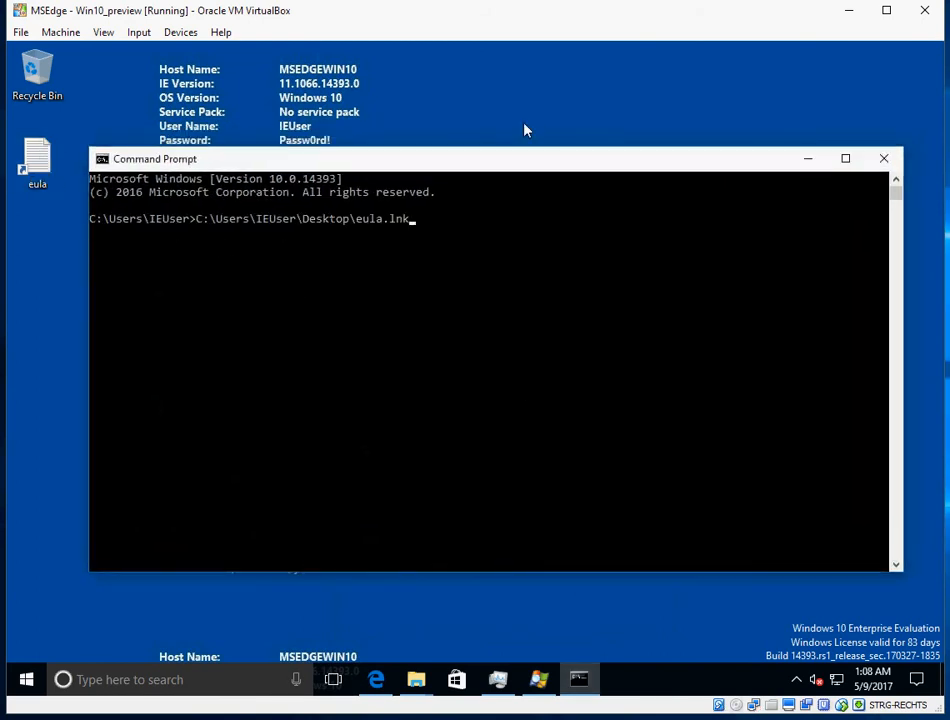
mouse_move(842, 158)
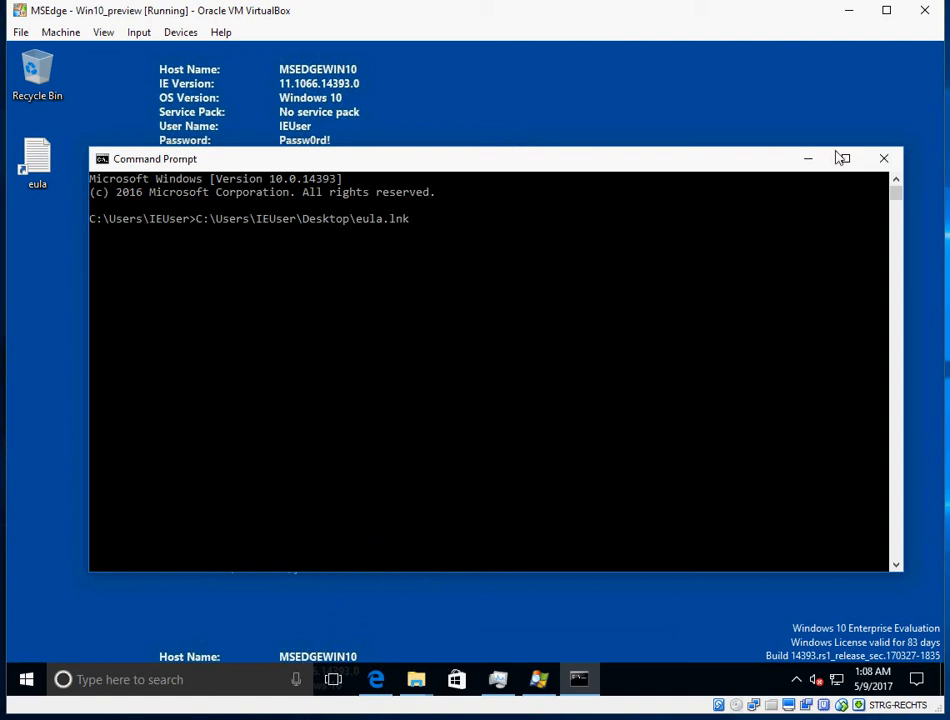
mouse_move(884, 160)
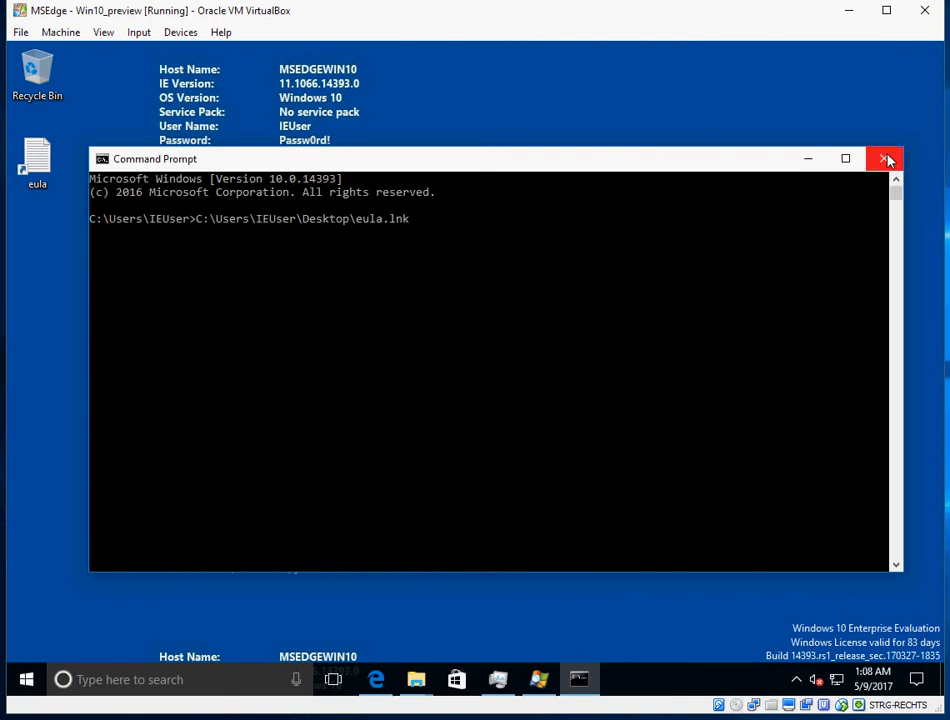
left_click(888, 160)
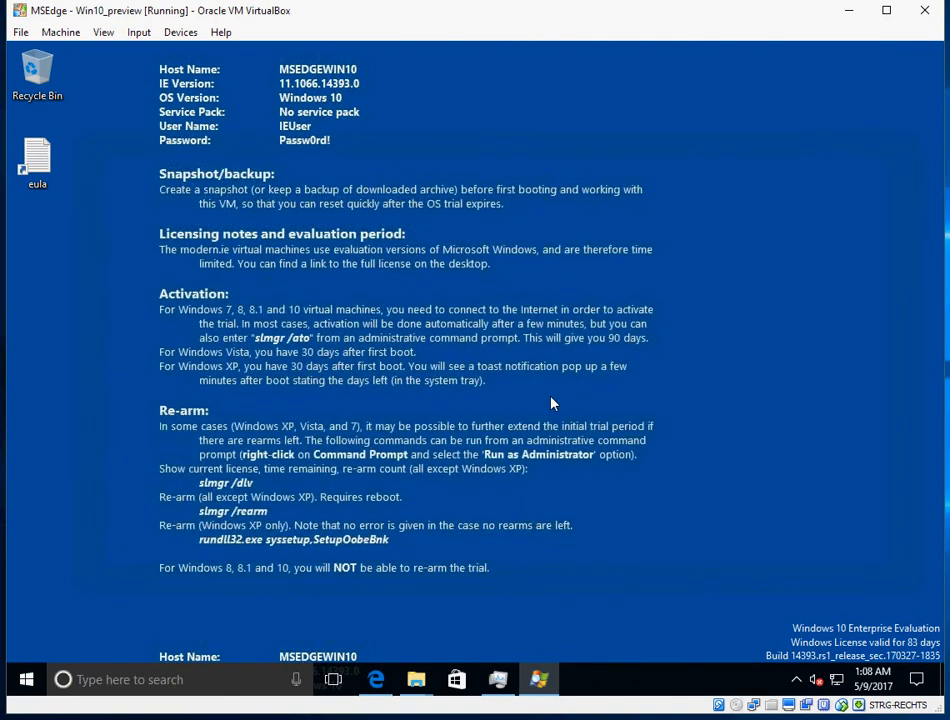
Bring Task Manager back and highlight the conhost.exe process (PID 4076, user sshd_server) on Details.
left_click(556, 162)
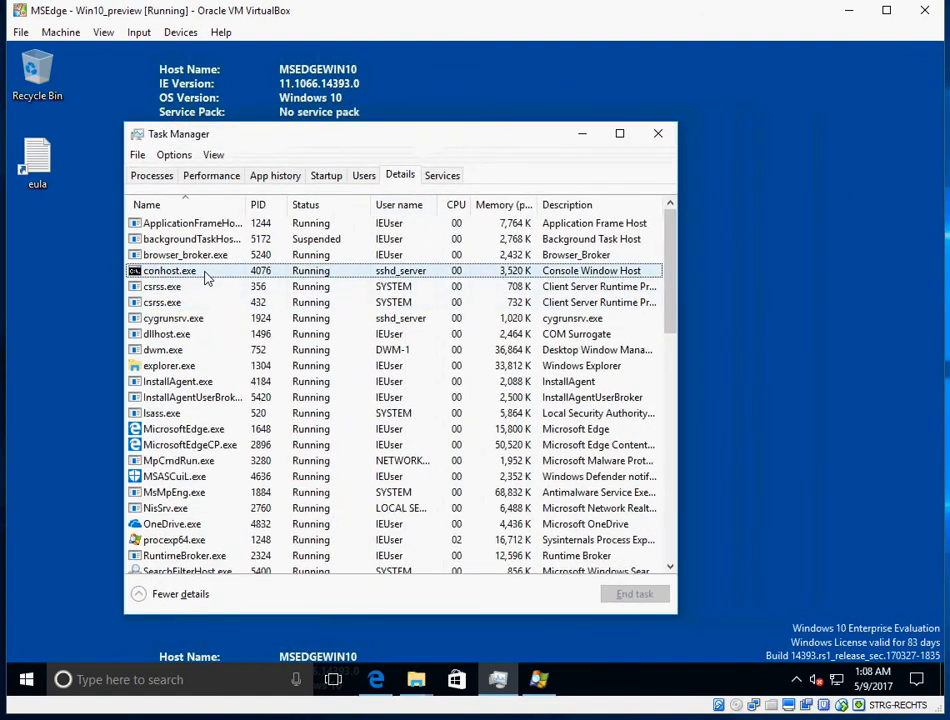
left_click(168, 270)
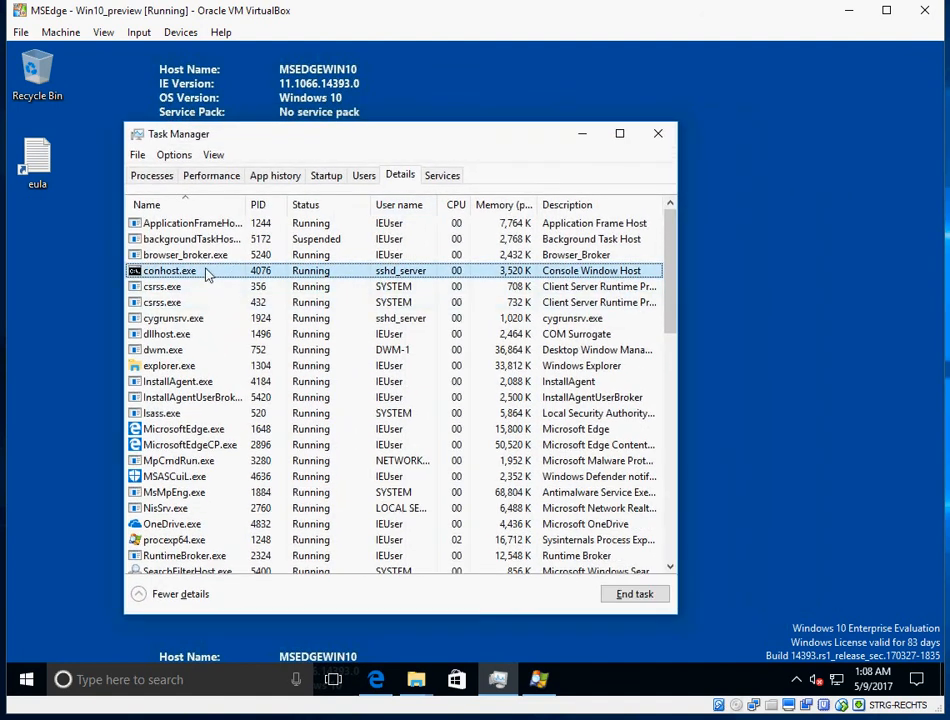